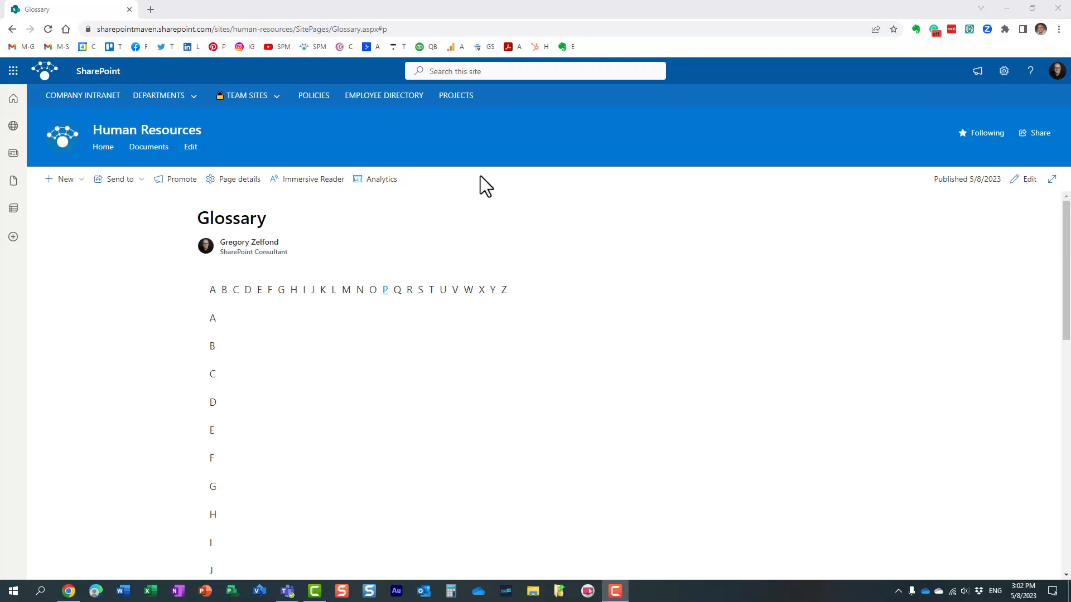
mouse_move(606, 260)
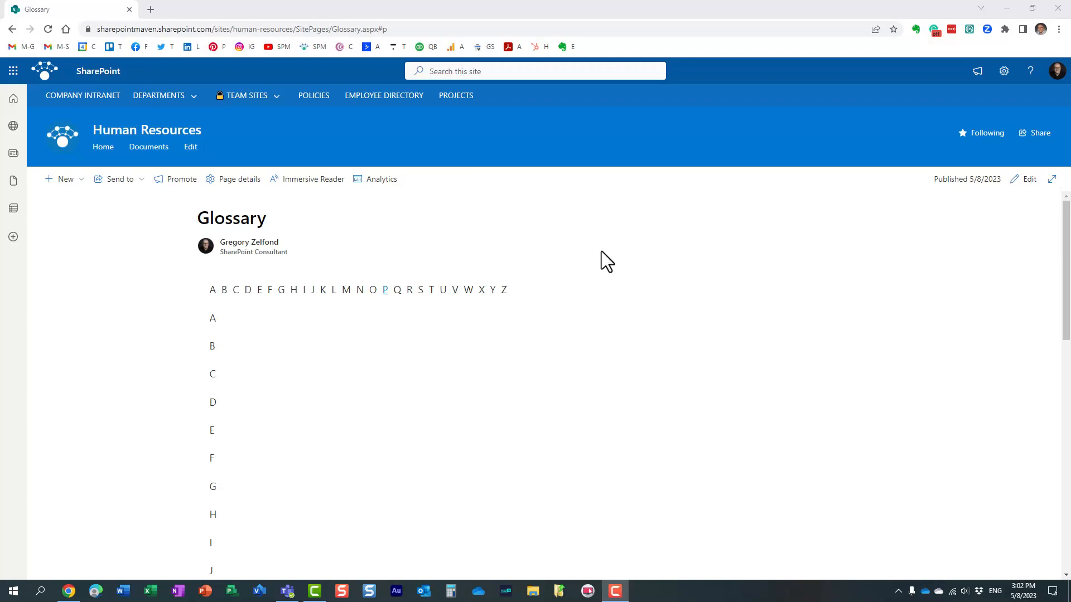
mouse_move(304, 289)
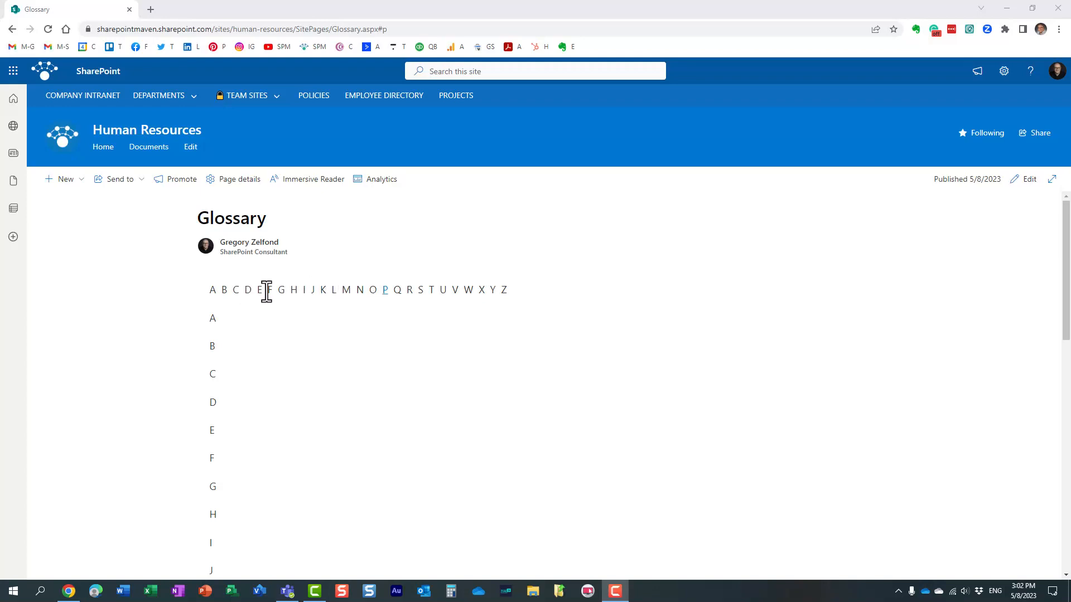
mouse_move(308, 290)
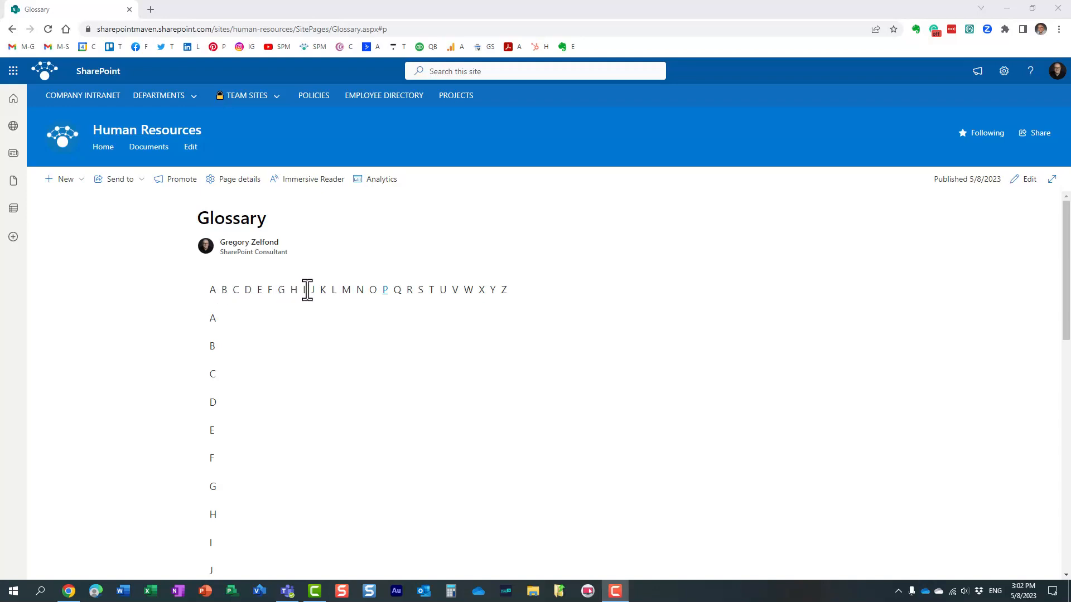
mouse_move(361, 290)
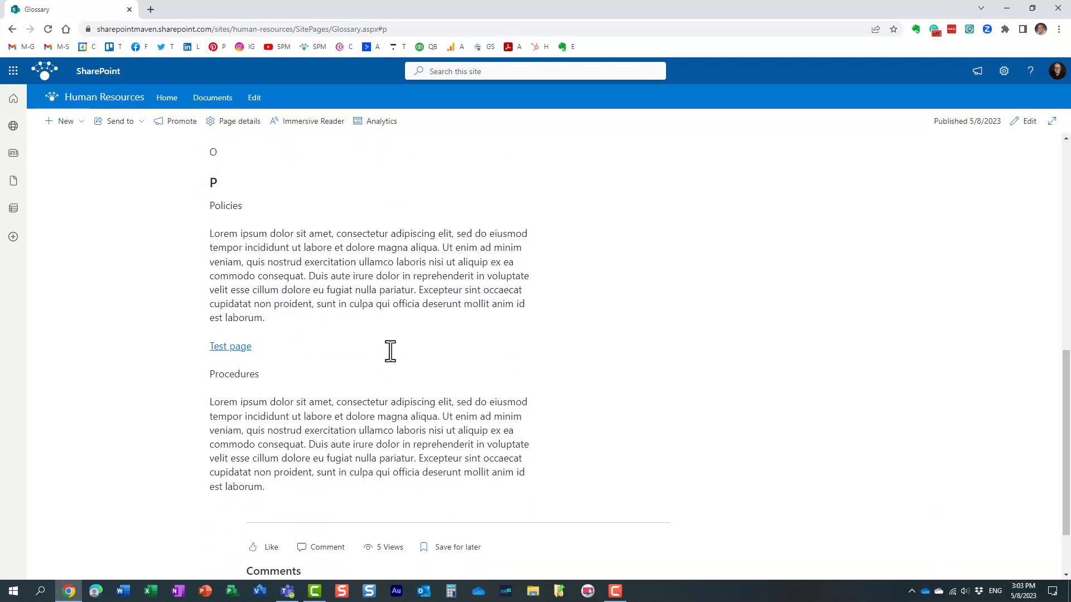
mouse_move(286, 232)
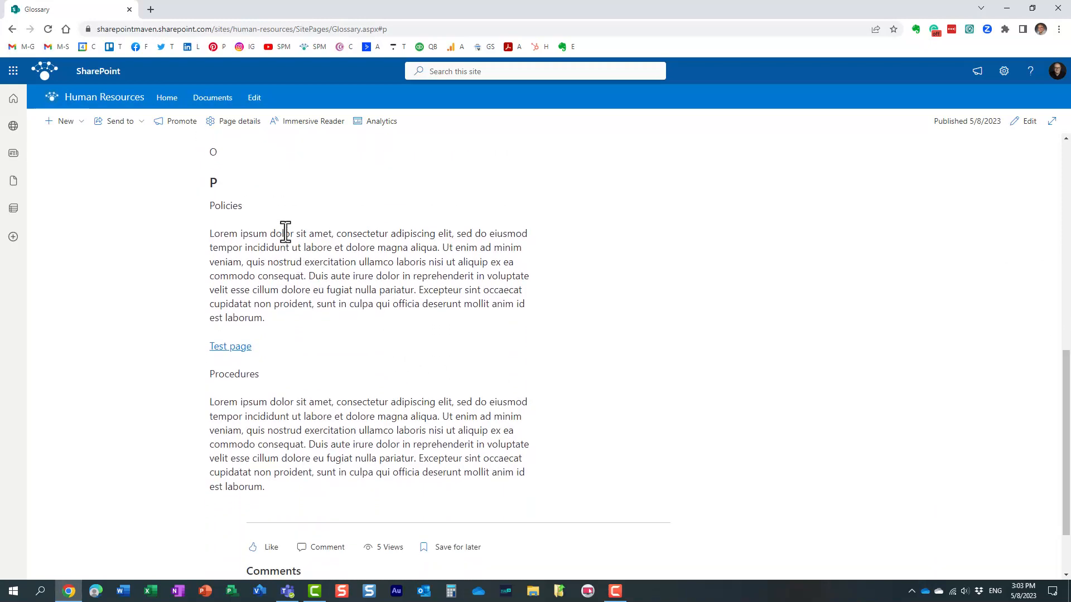
mouse_move(245, 228)
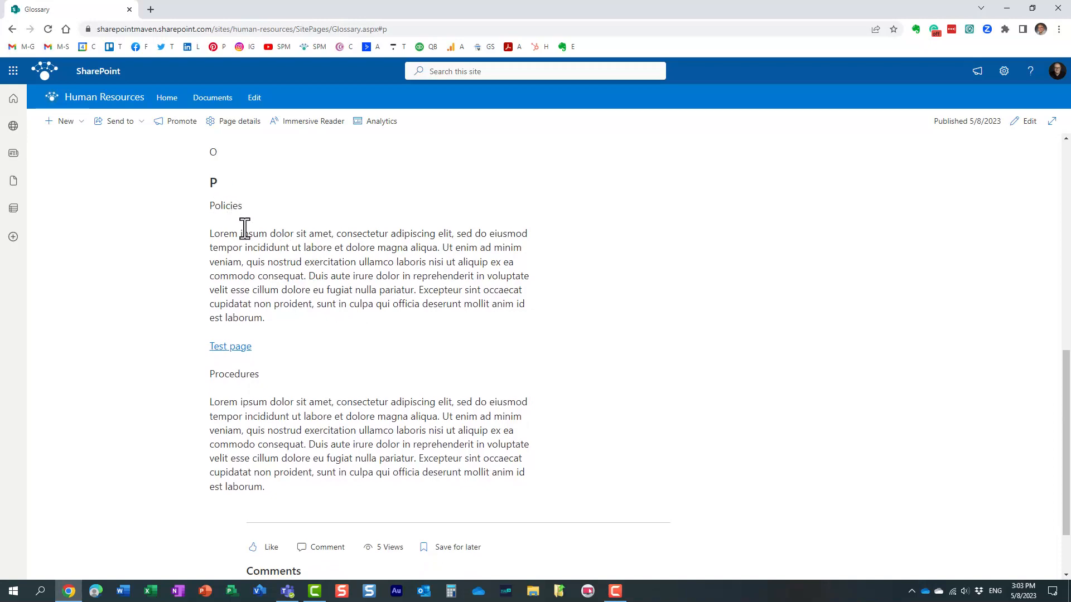
Put the Glossary page into edit mode
scroll(up, 3)
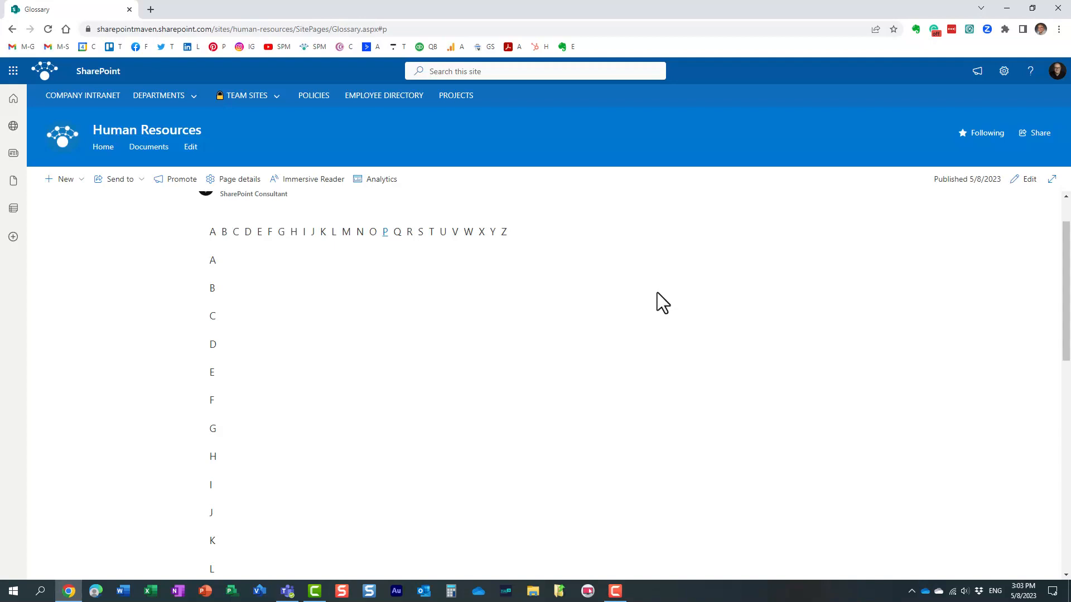
mouse_move(1034, 243)
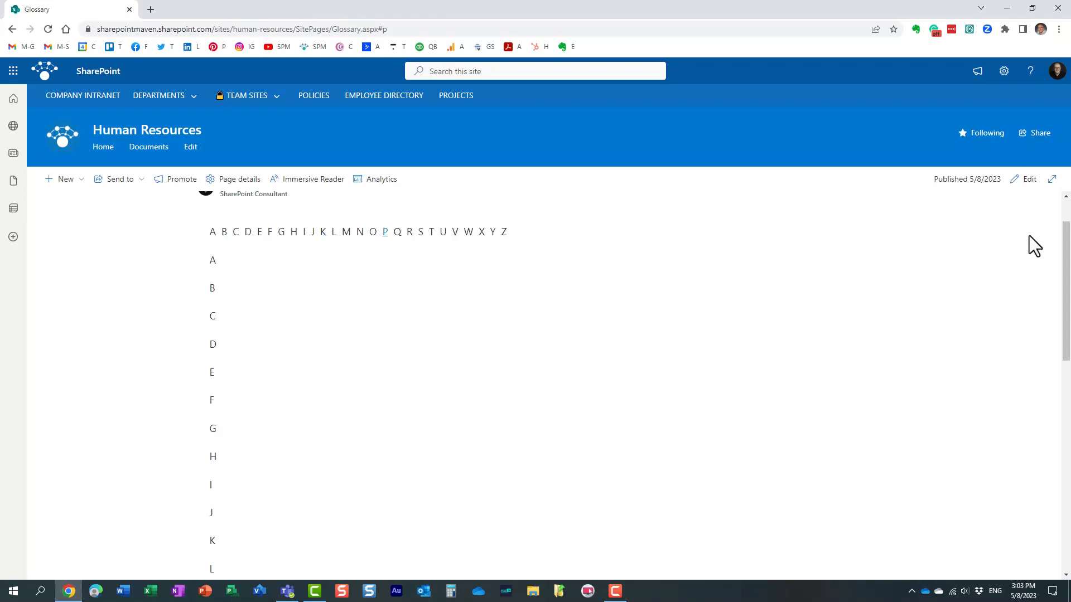
scroll(down, 3)
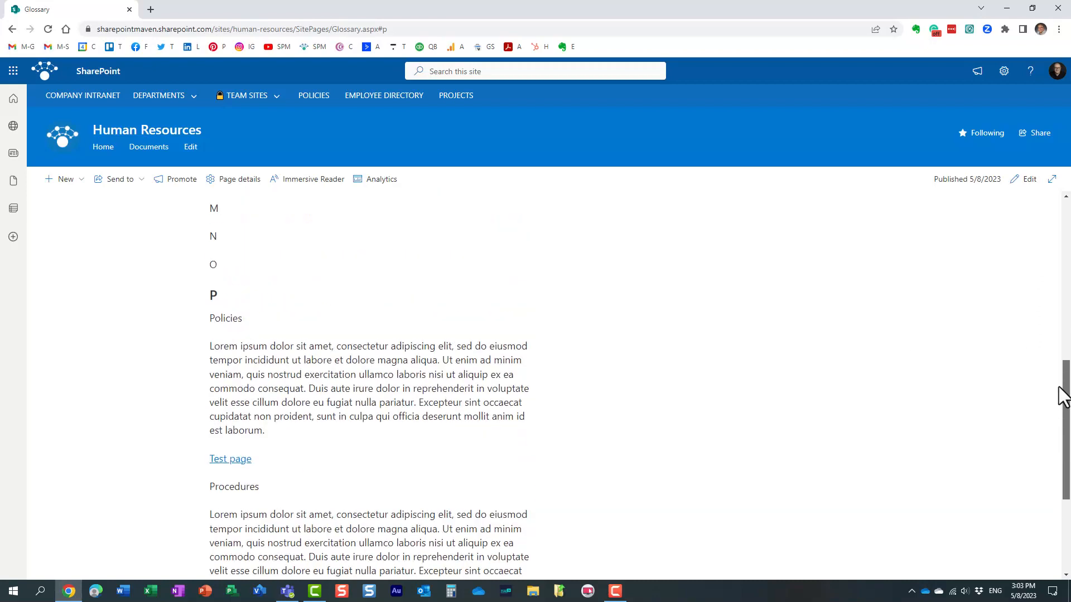
scroll(down, 3)
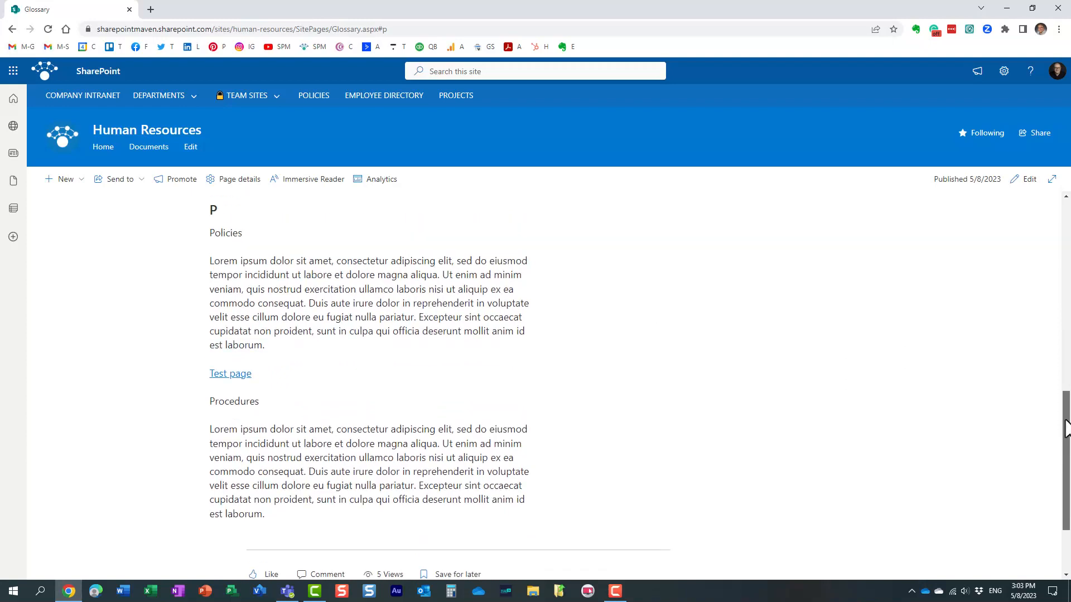
scroll(up, 3)
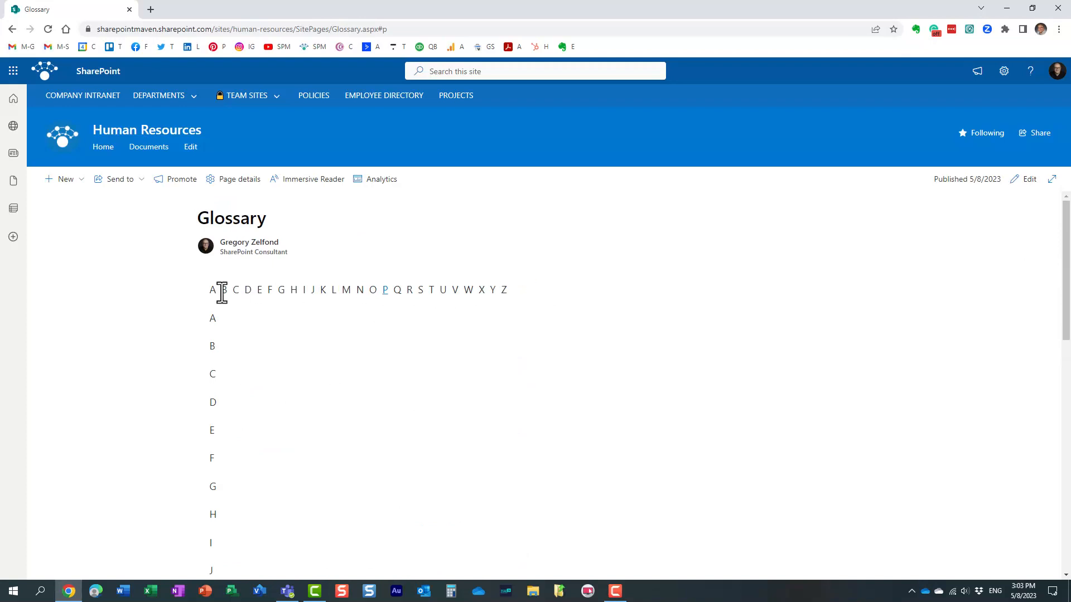
mouse_move(464, 290)
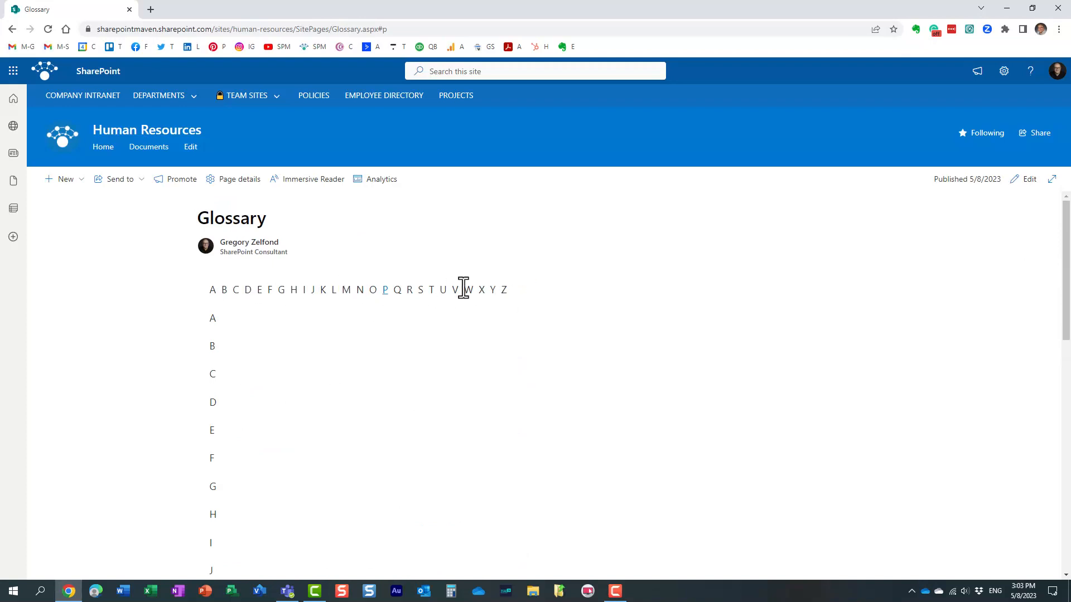
mouse_move(182, 298)
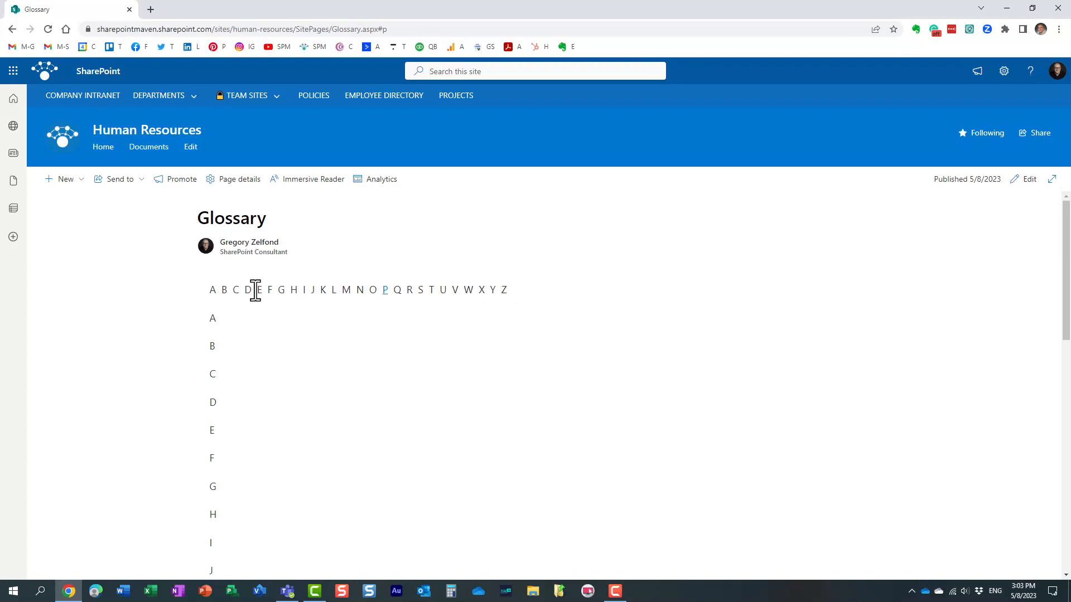
mouse_move(234, 297)
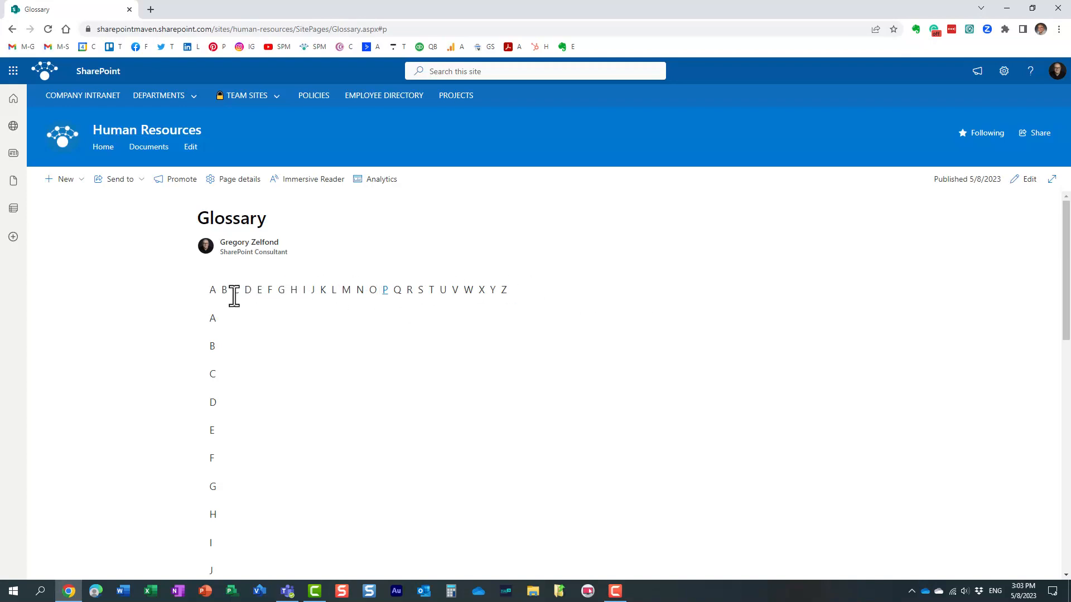
mouse_move(221, 316)
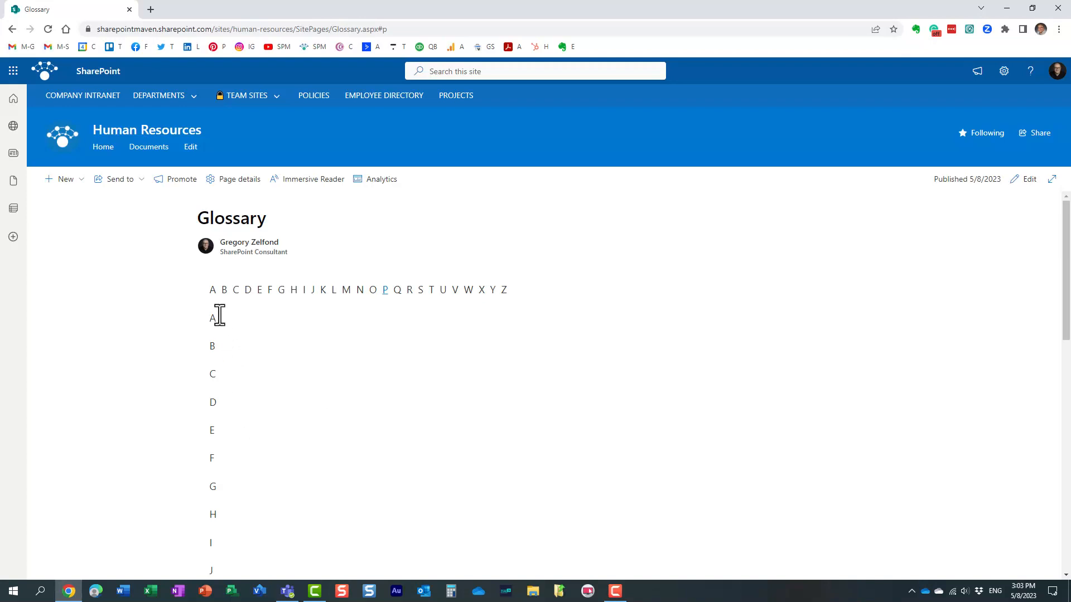
mouse_move(222, 549)
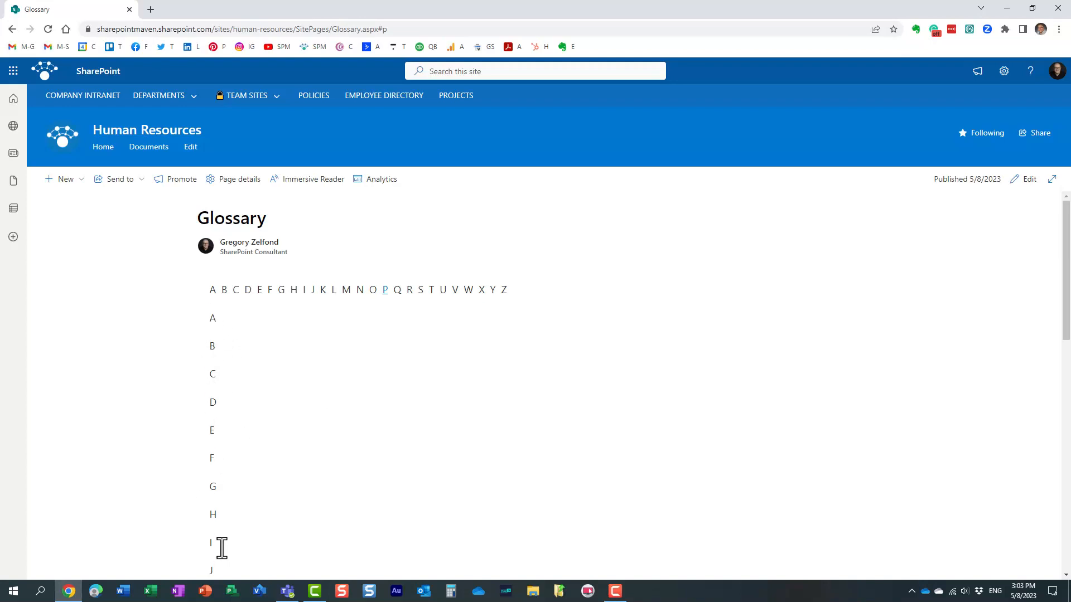
mouse_move(966, 374)
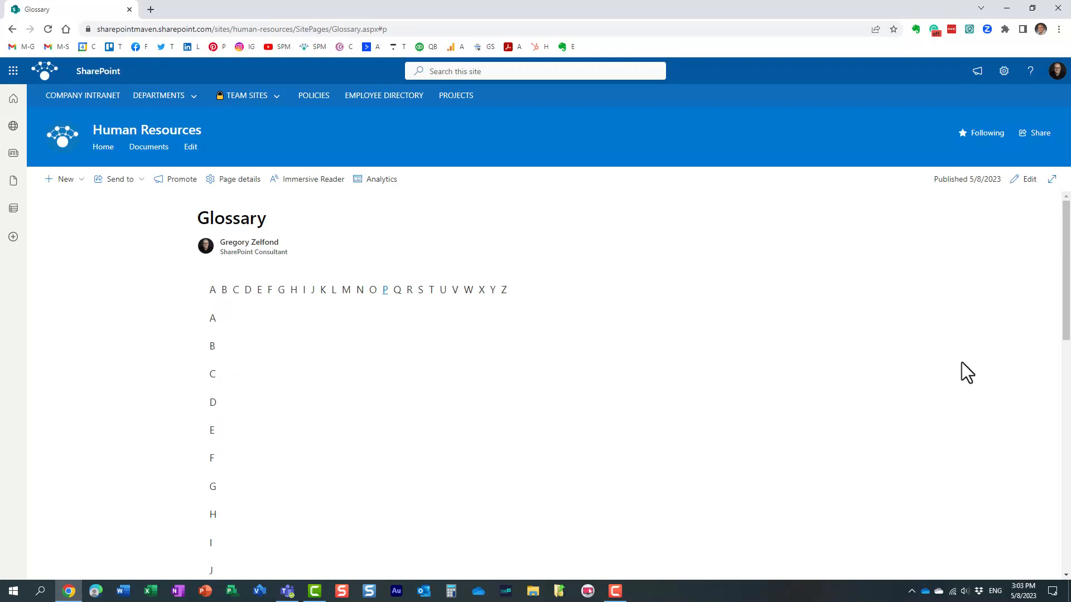
scroll(down, 3)
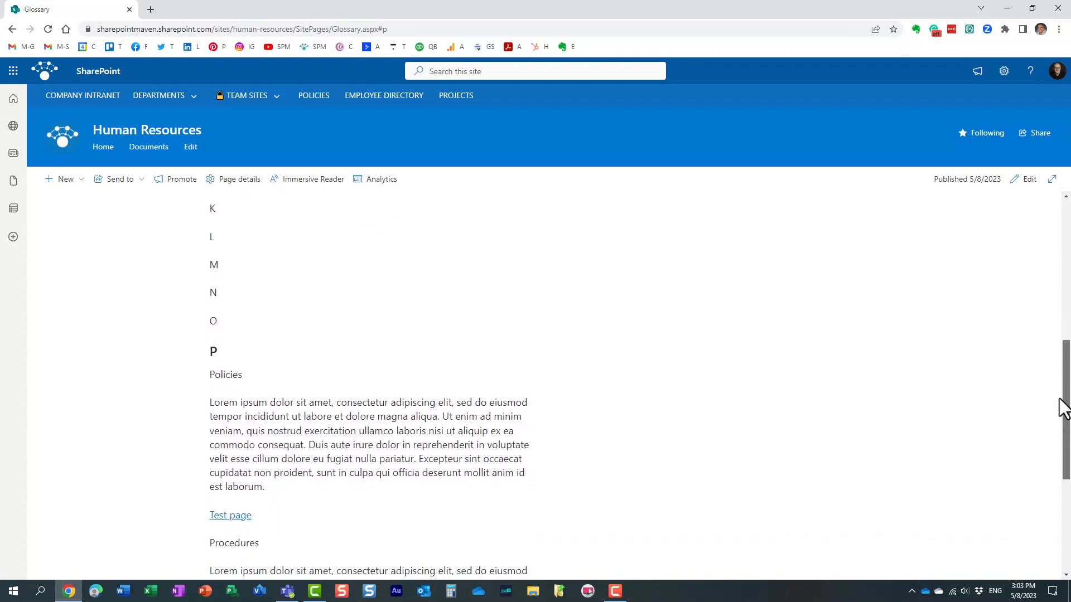
scroll(down, 3)
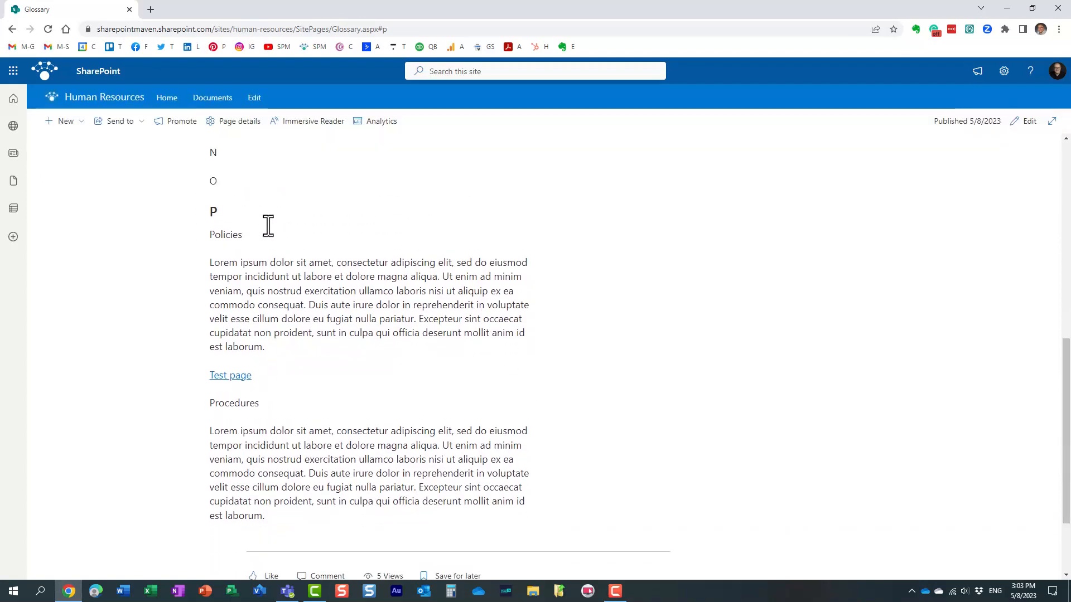
mouse_move(218, 253)
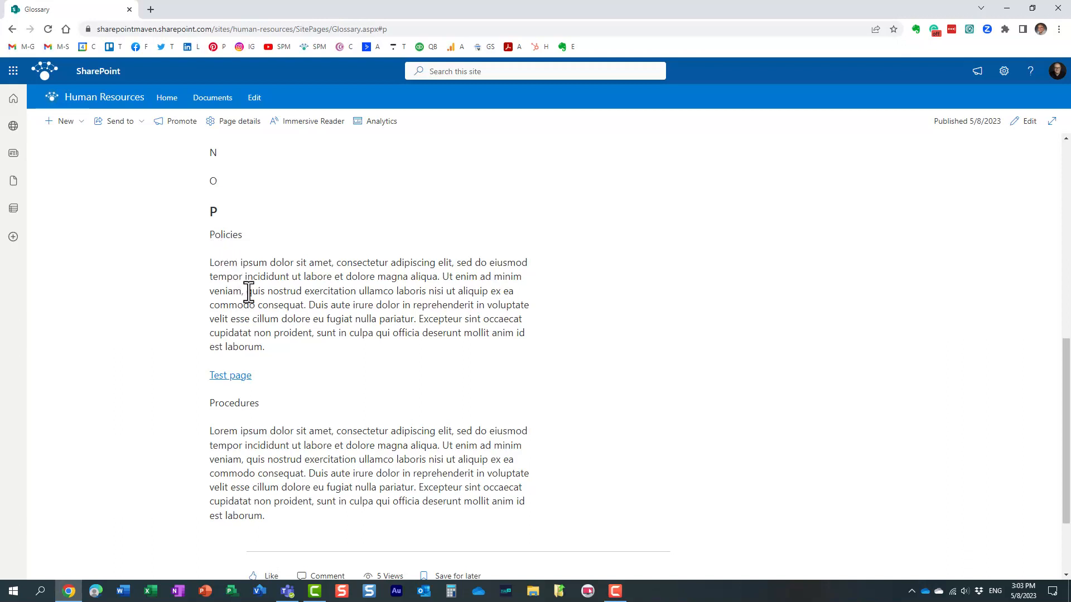
mouse_move(385, 333)
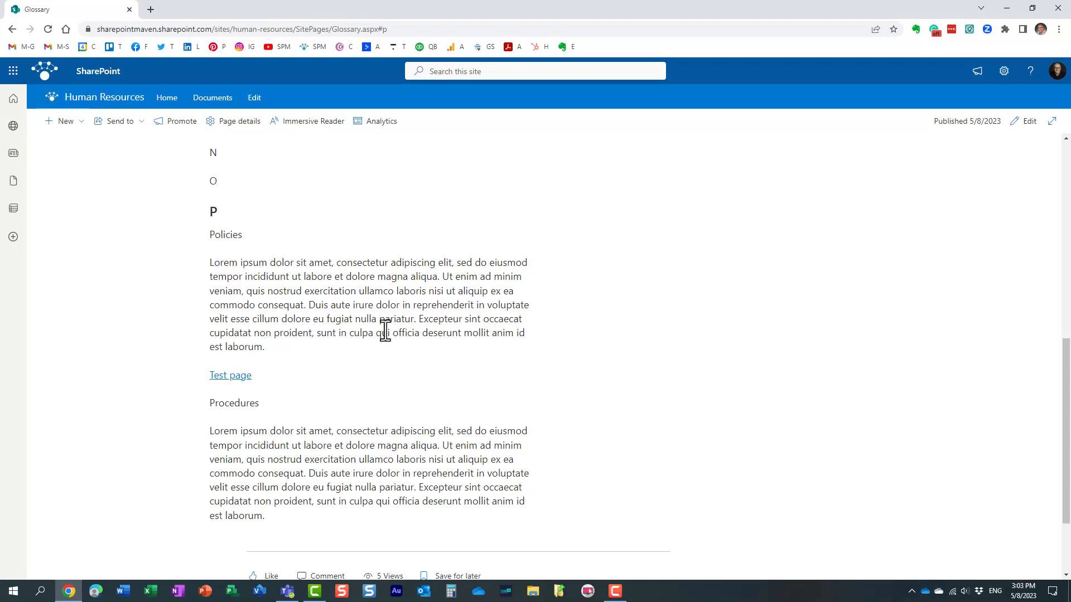
mouse_move(939, 367)
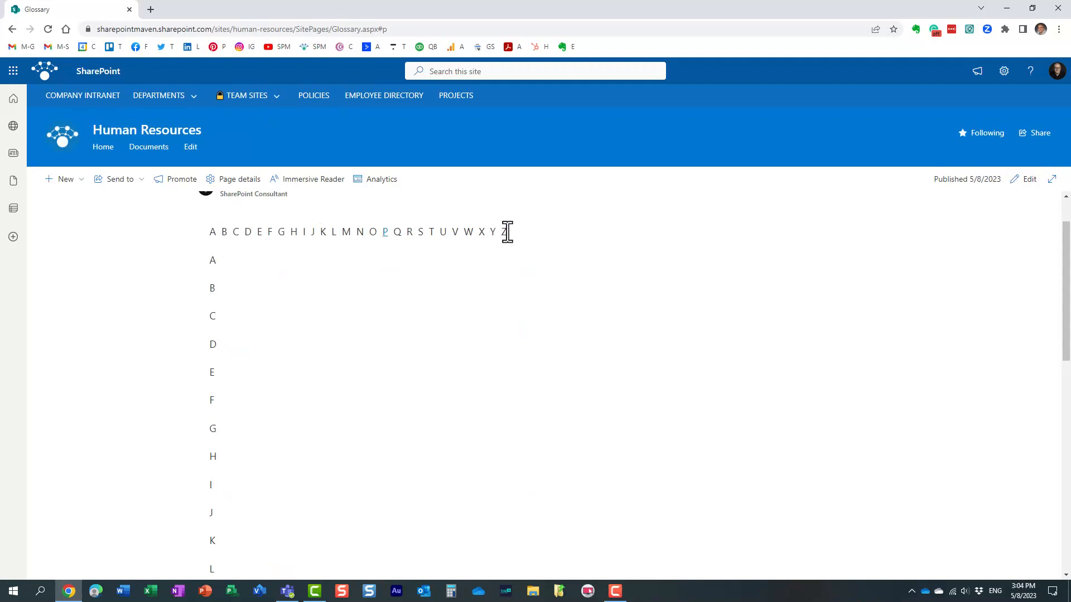
mouse_move(225, 499)
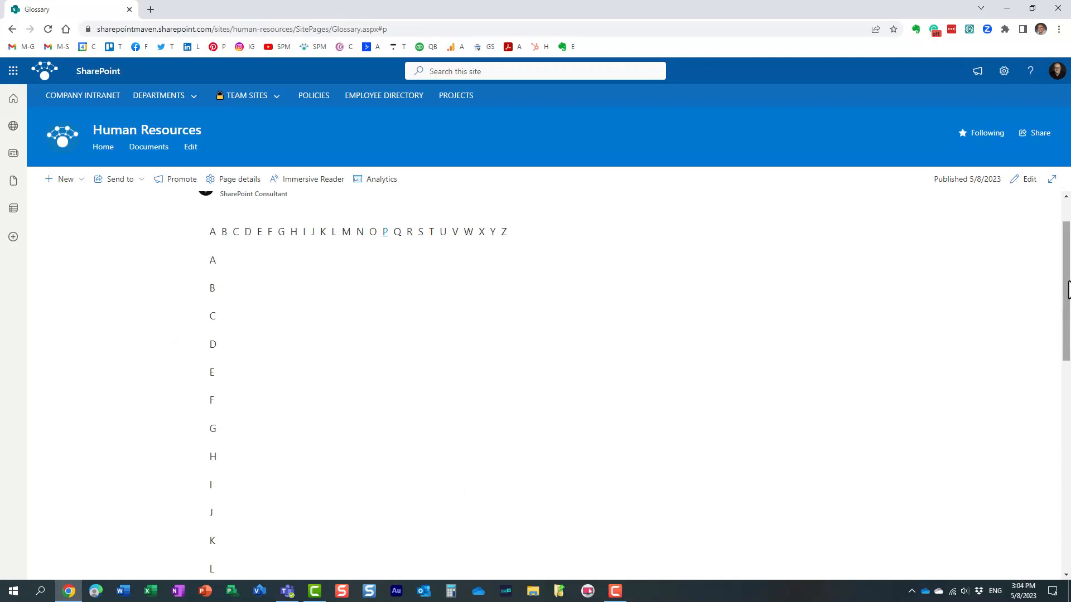
click(1029, 180)
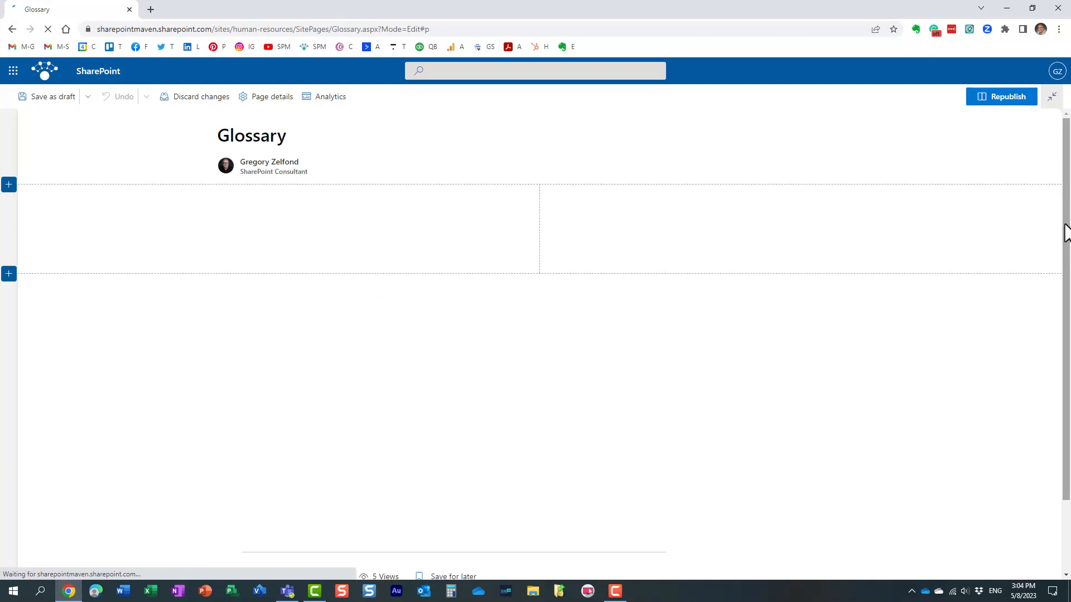
scroll(down, 3)
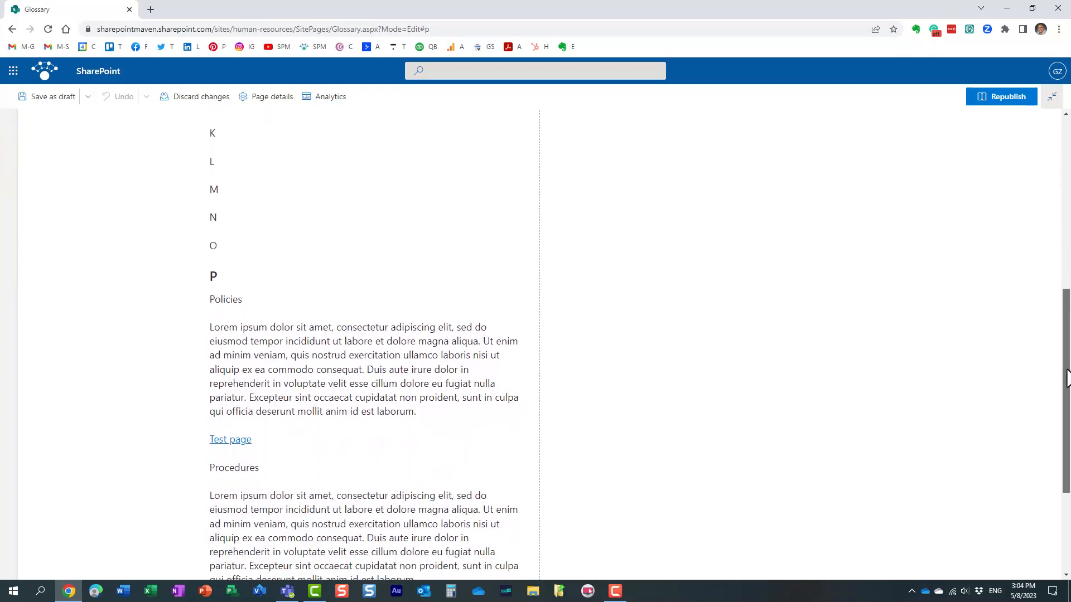
Below M in the text web part, add 'Manuals' and 'Some Text' on separate lines
click(217, 245)
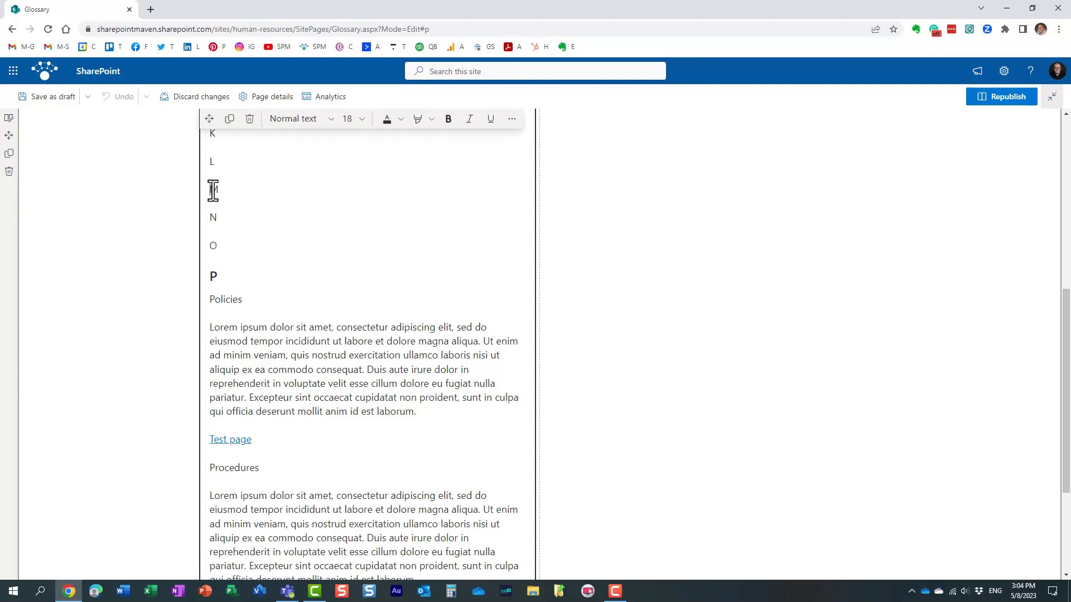
text(M)
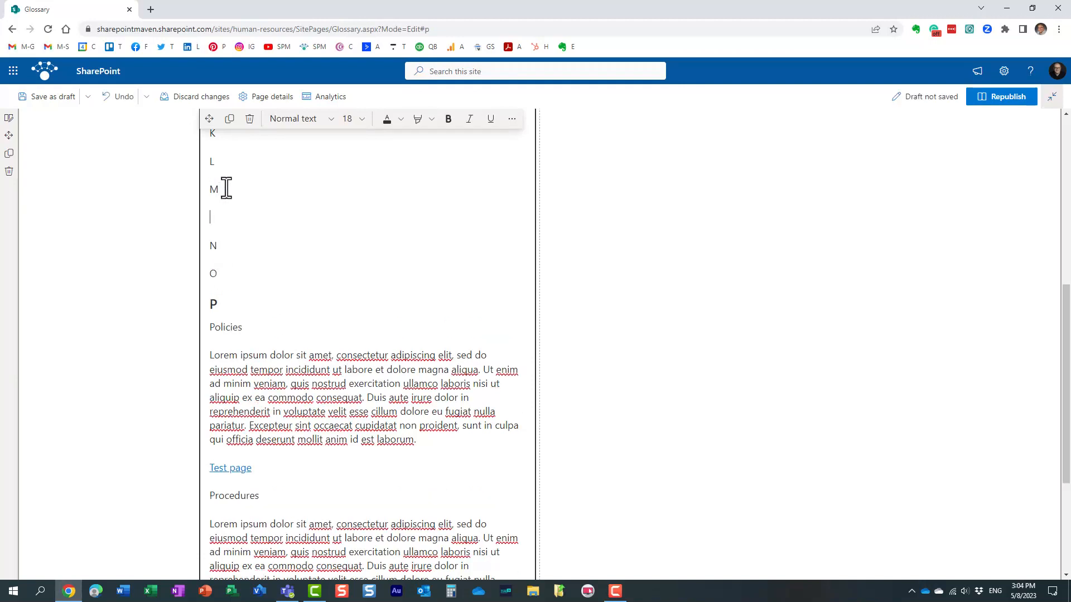
text(Manuals)
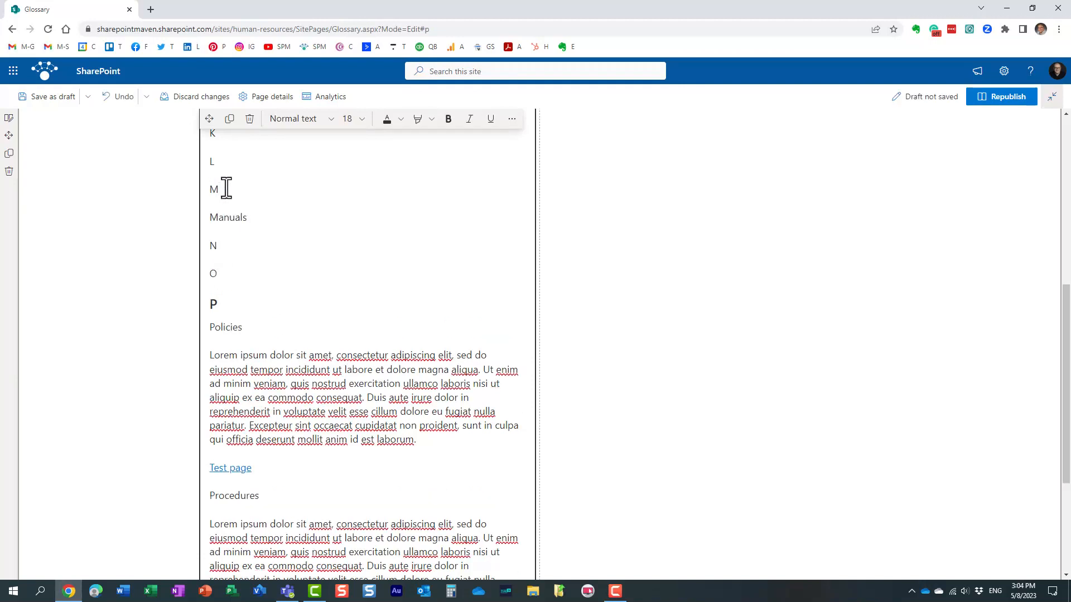
key(Enter)
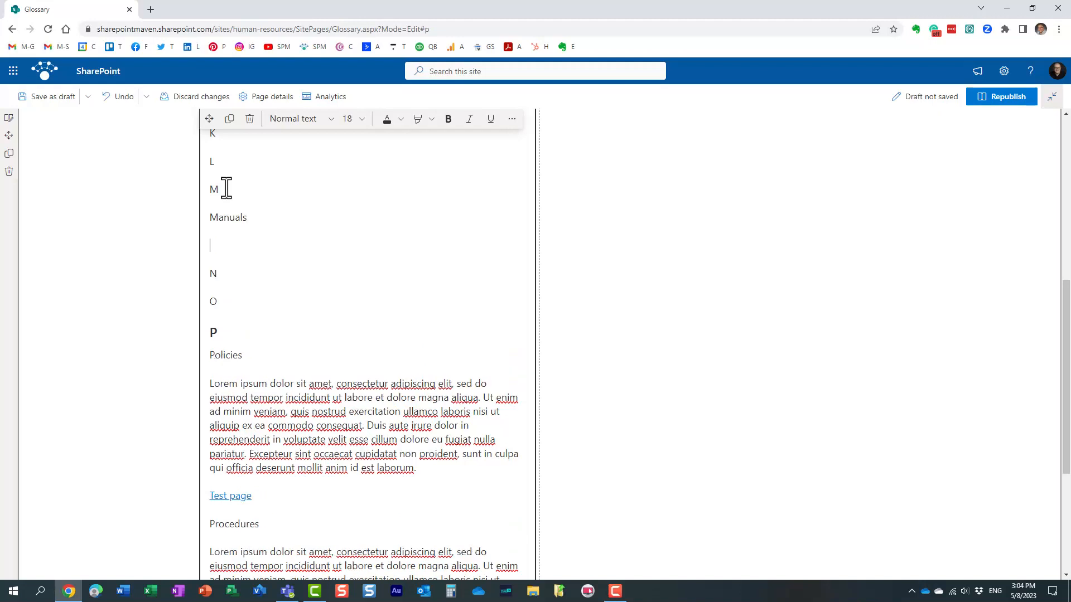
text(Some Text)
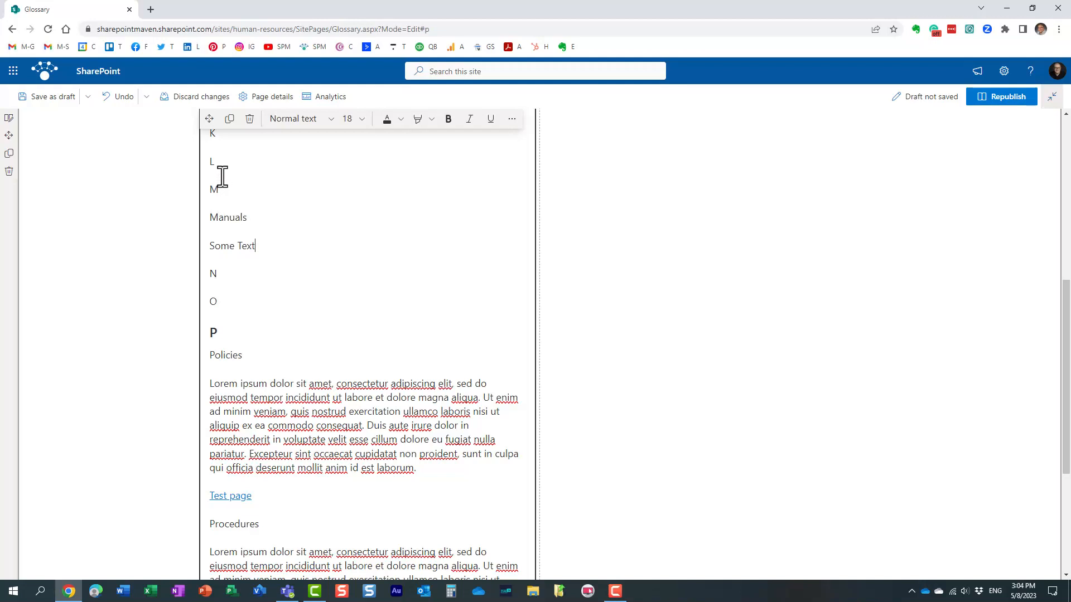
mouse_move(213, 218)
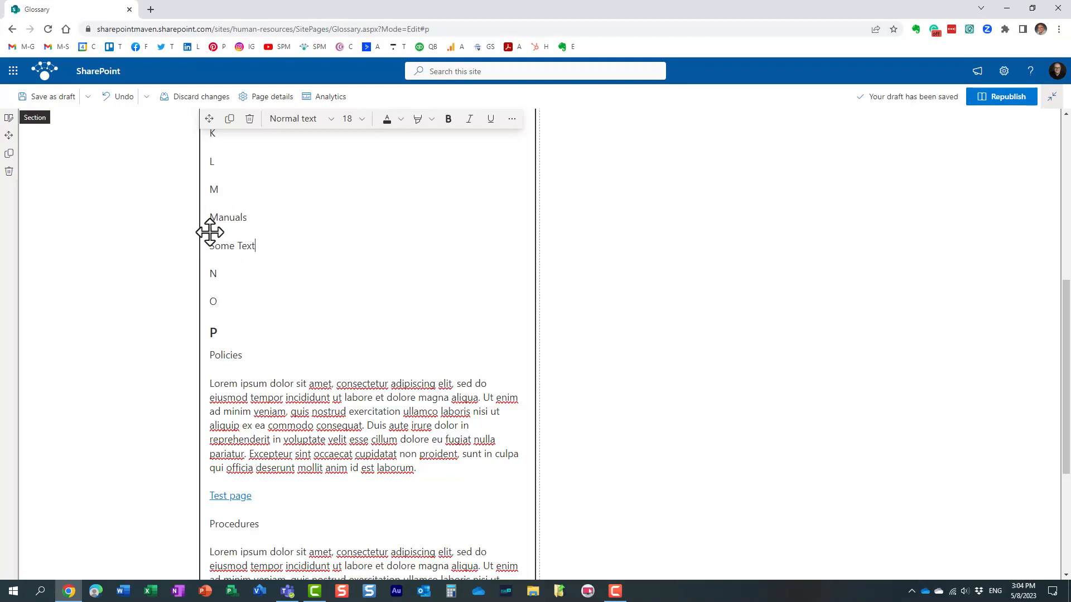
mouse_move(245, 250)
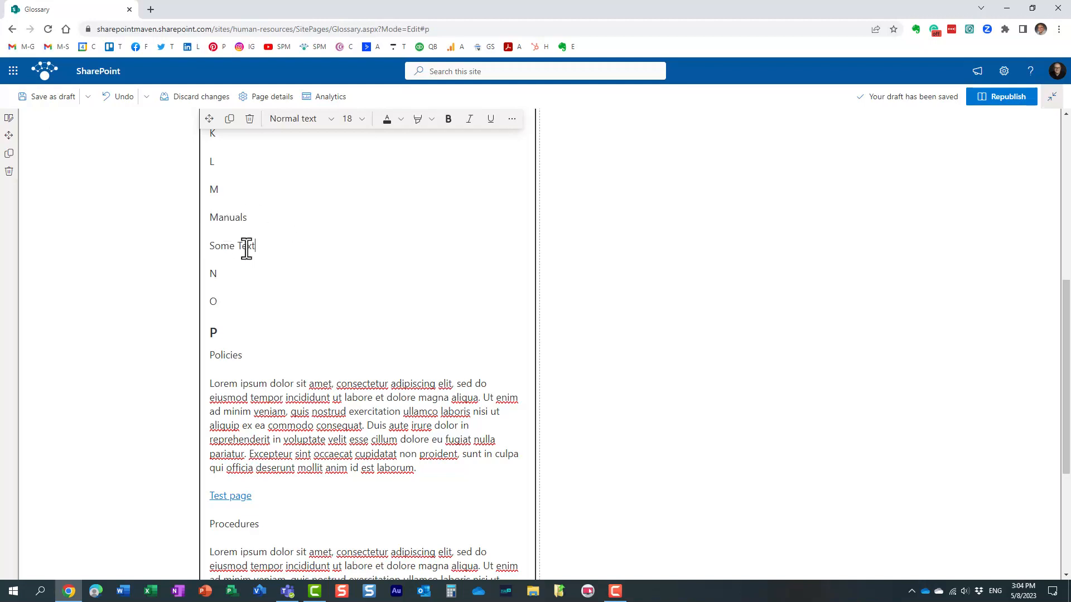
mouse_move(221, 193)
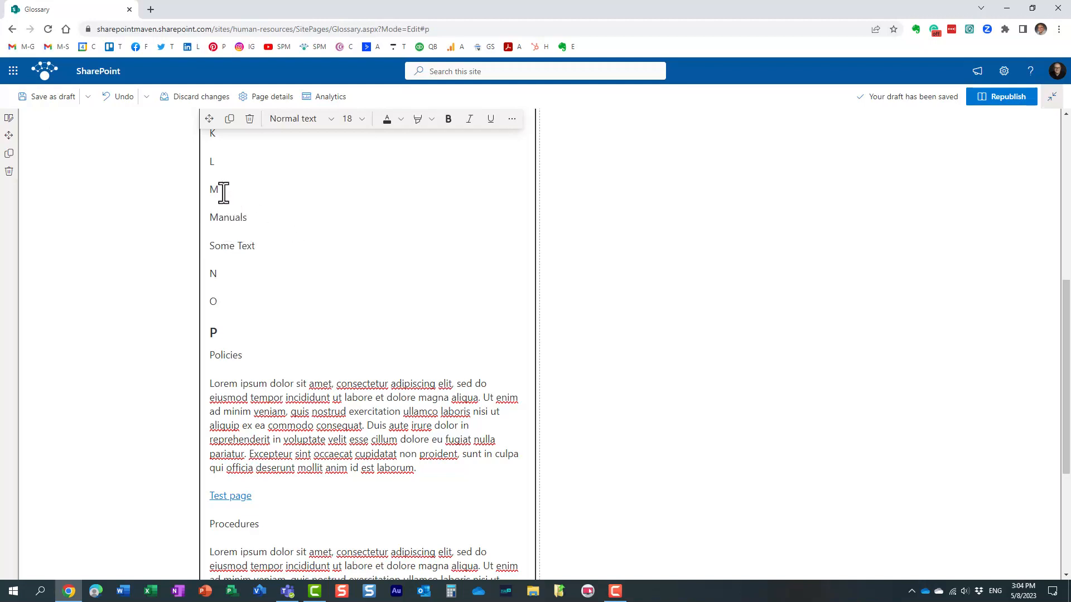
Apply the Heading 2 text style to the letter M
double_click(214, 189)
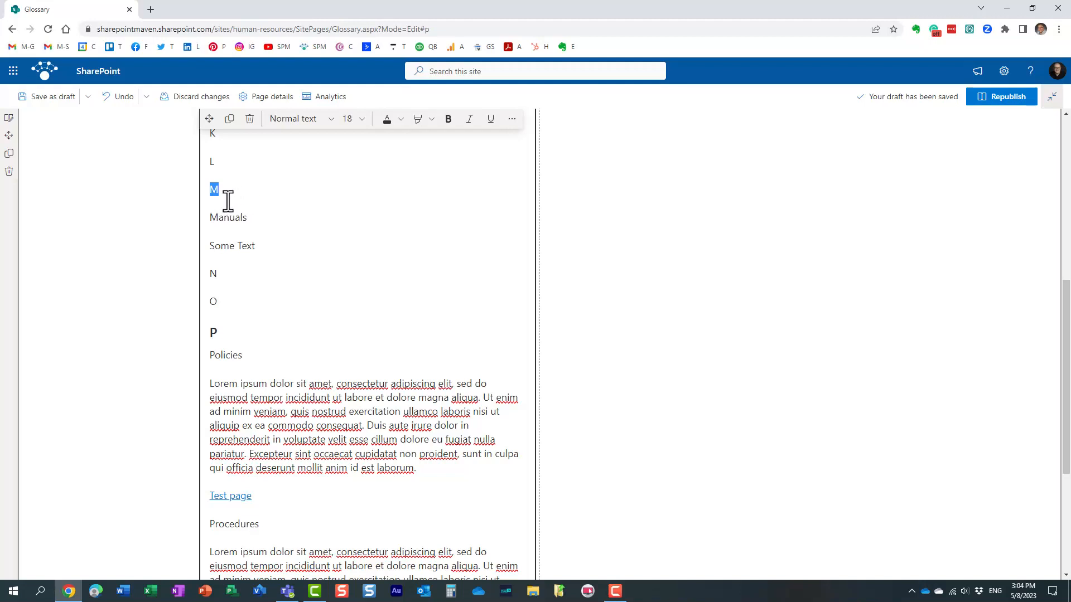
mouse_move(317, 131)
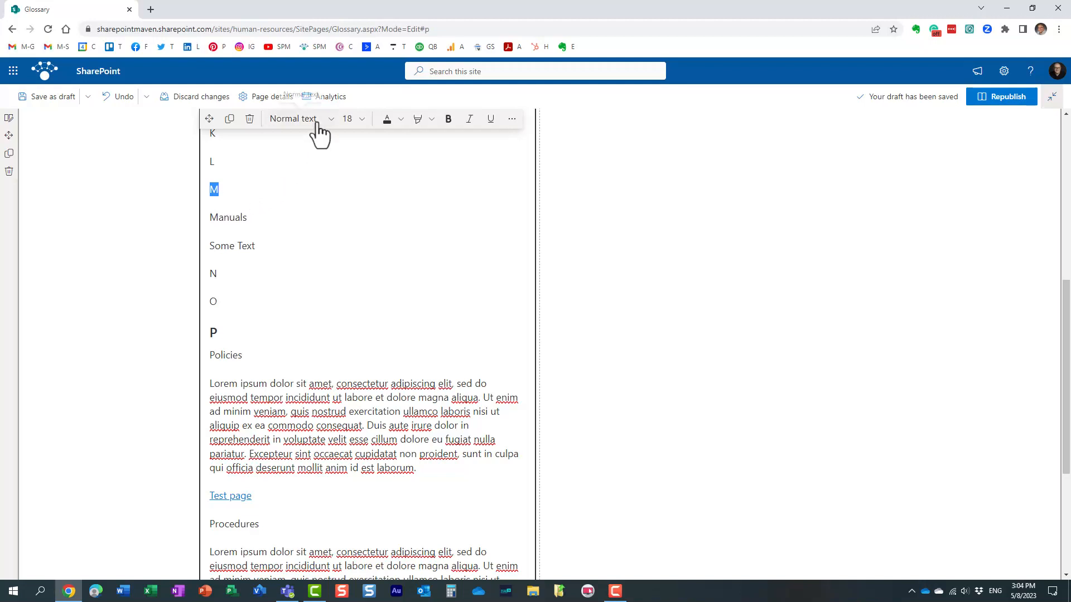
click(321, 119)
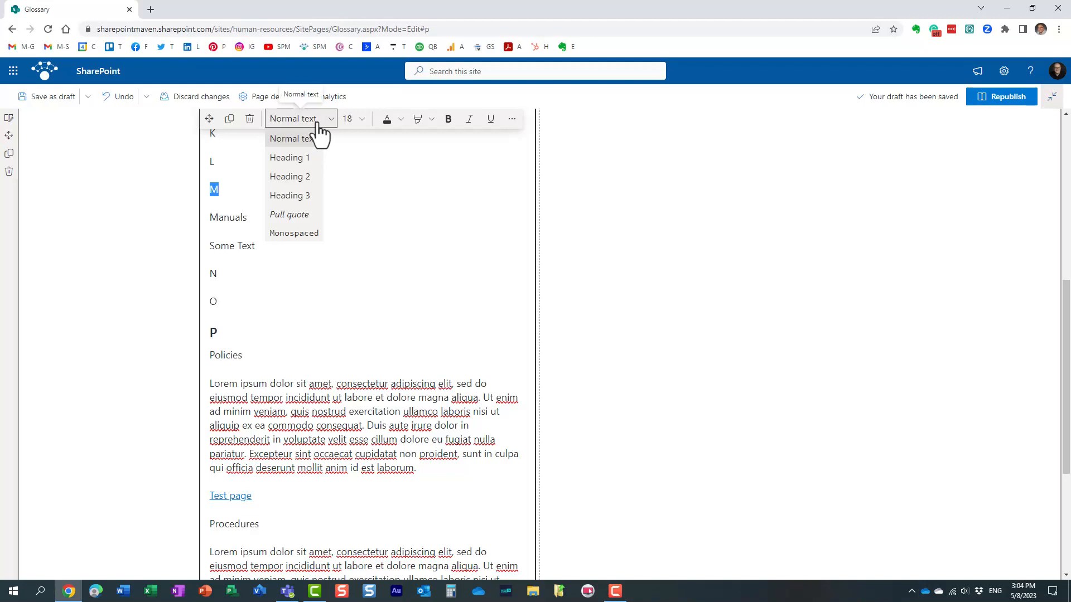
mouse_move(290, 178)
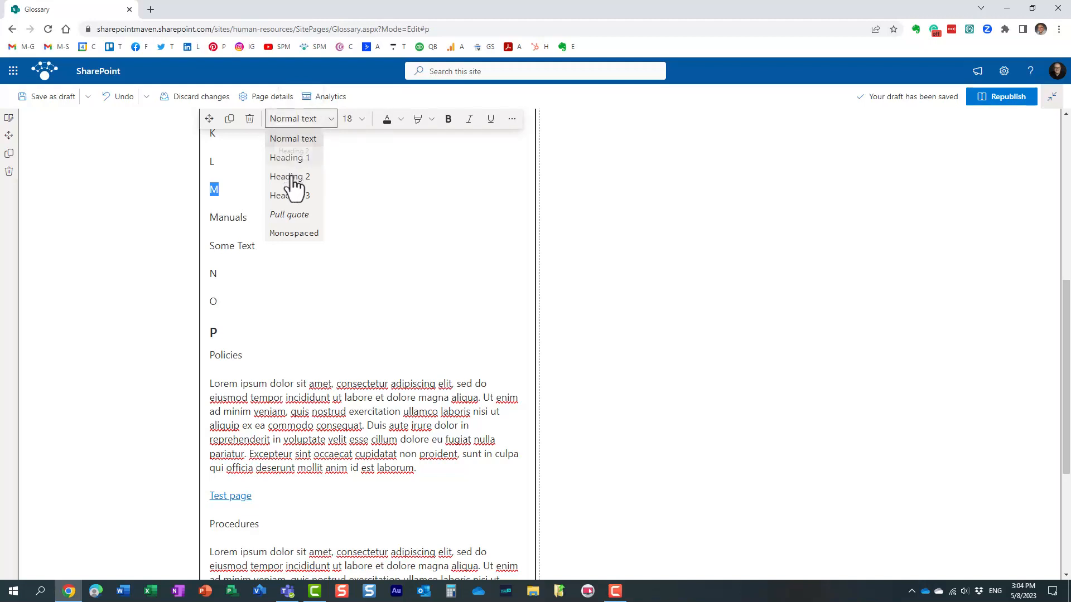
mouse_move(290, 161)
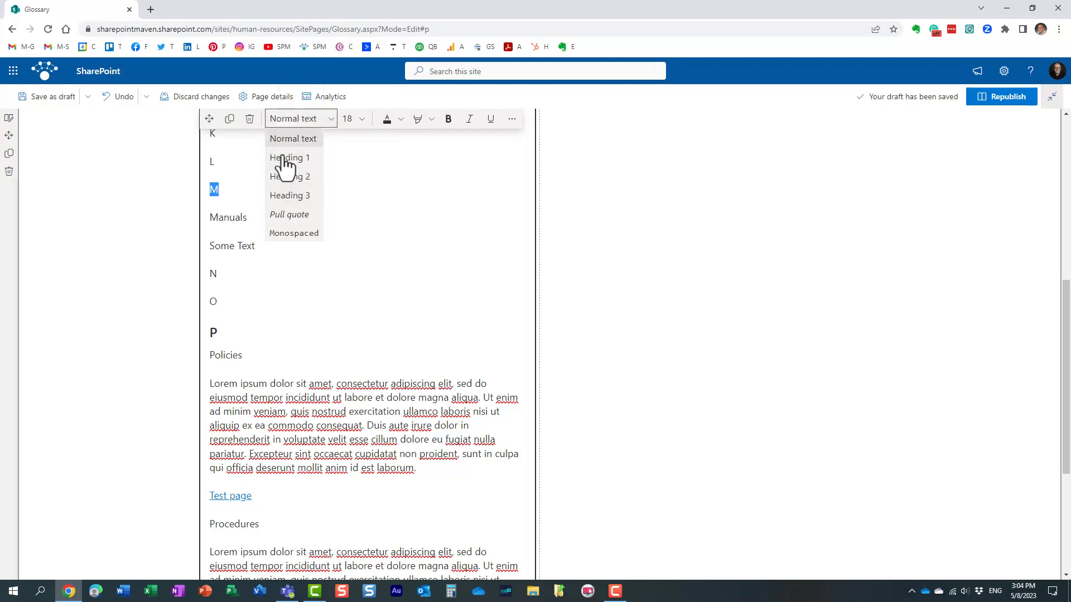
click(290, 177)
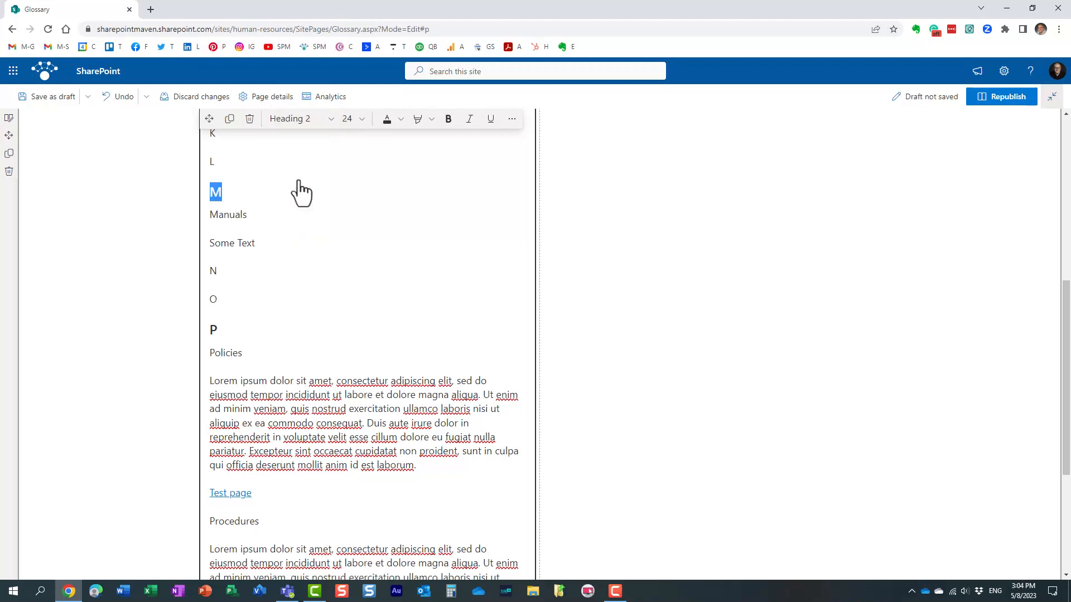
click(328, 118)
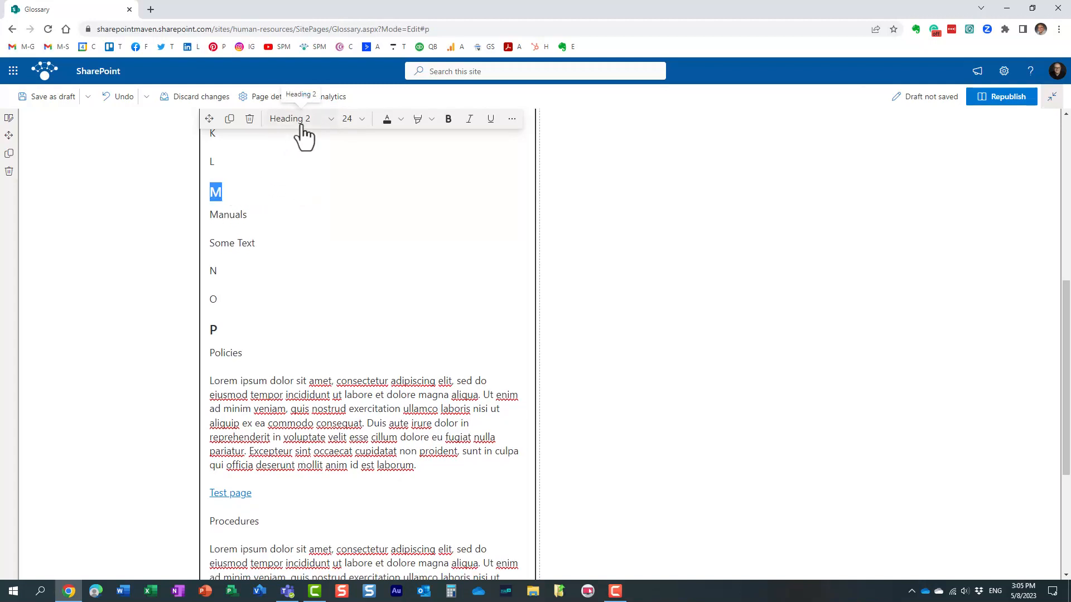
Confirm M's heading level and republish the Glossary page
click(298, 118)
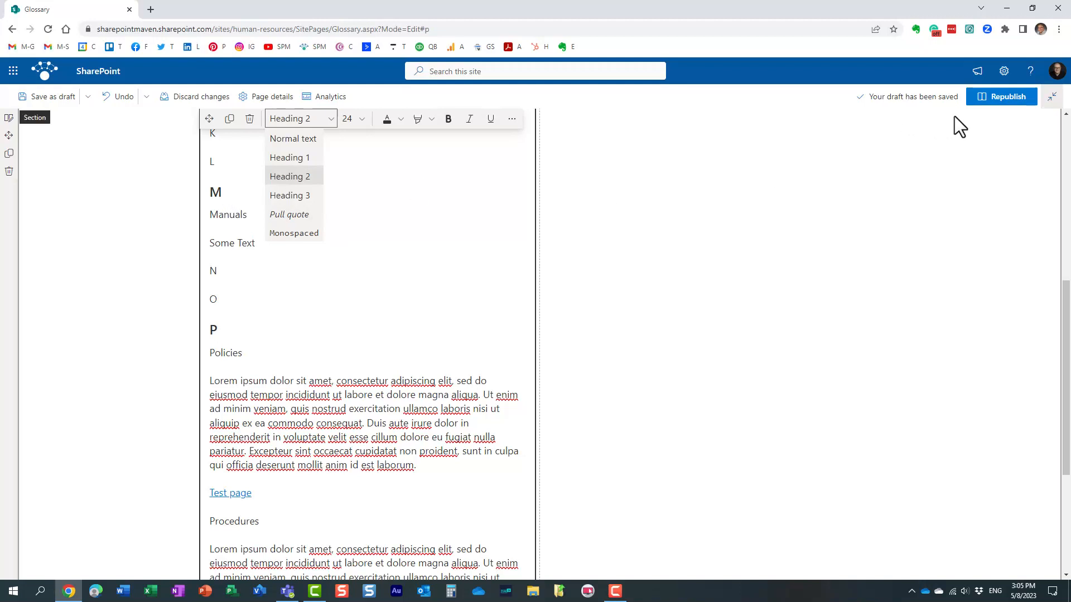
mouse_move(996, 106)
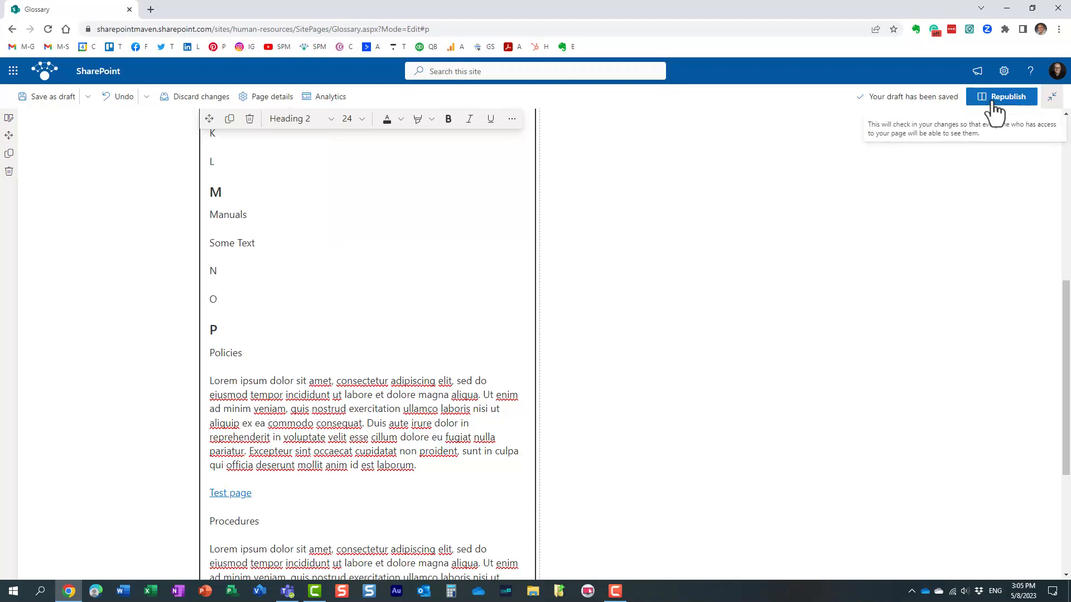
click(1001, 97)
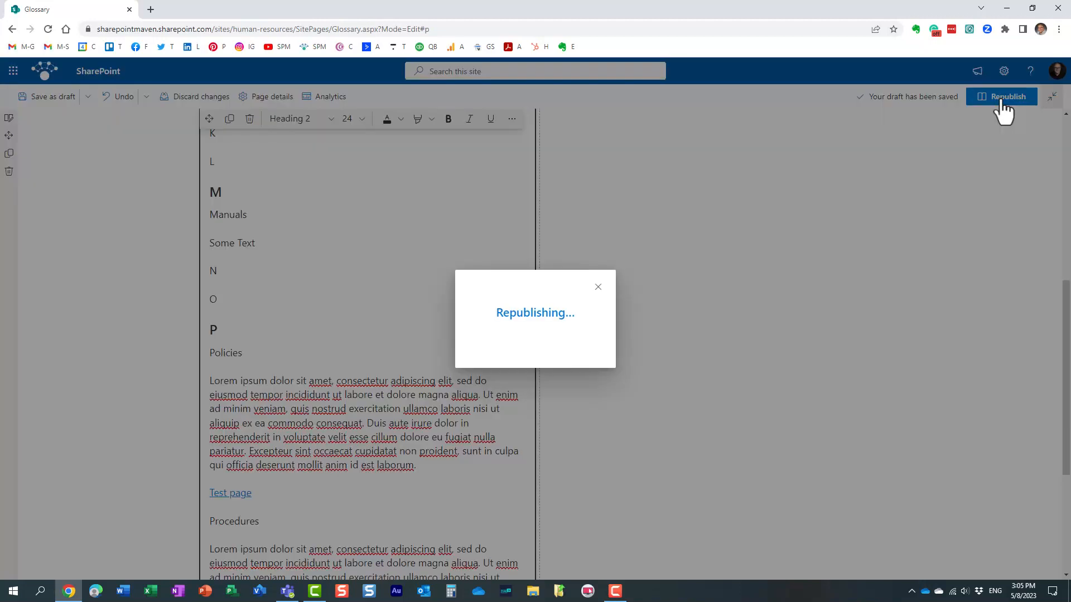
click(1002, 96)
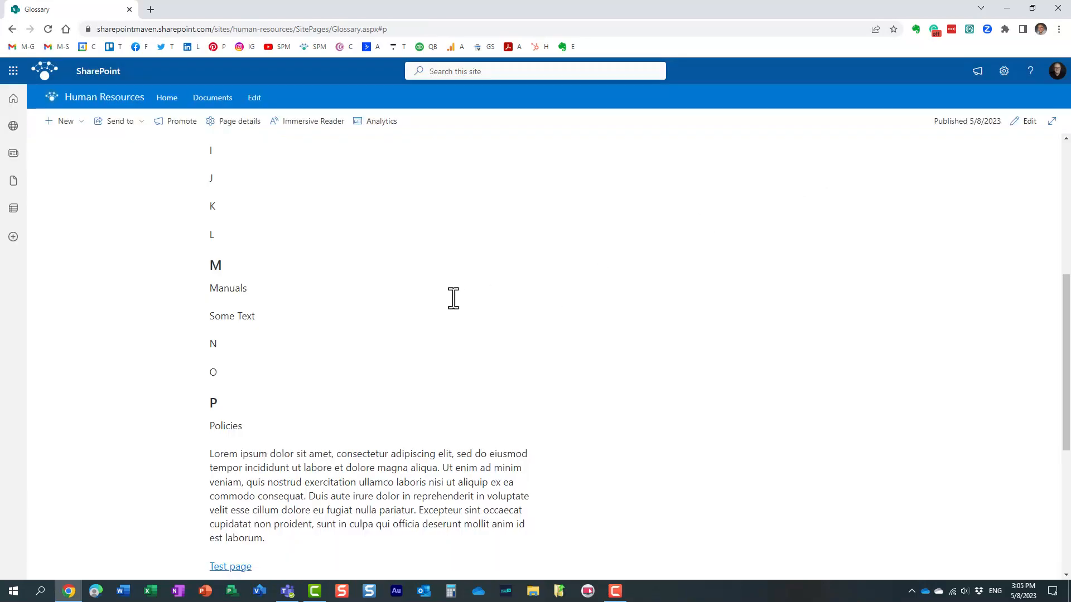
scroll(down, 3)
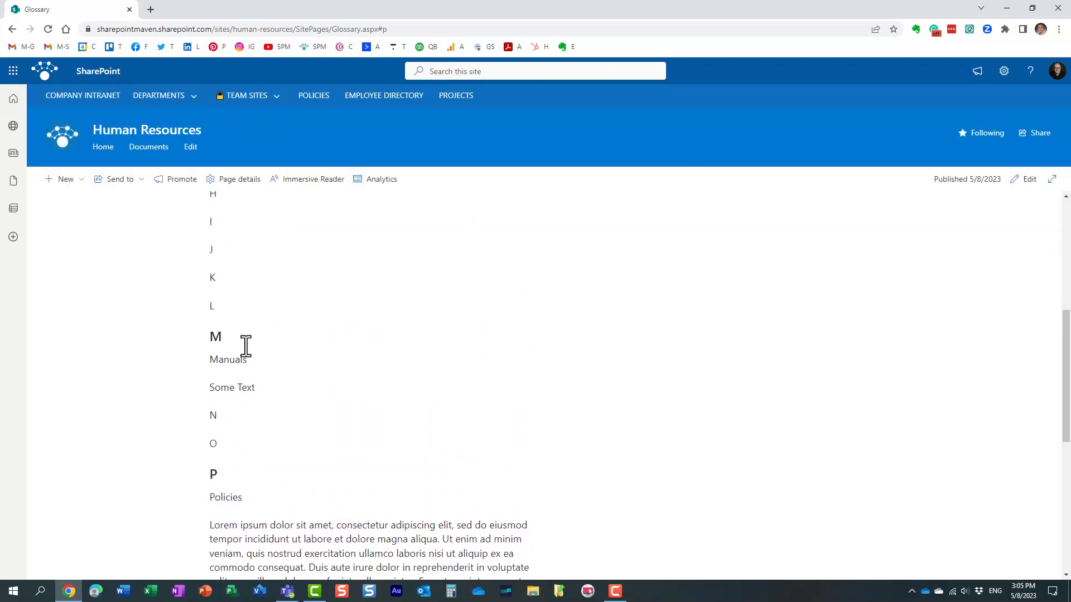
mouse_move(229, 436)
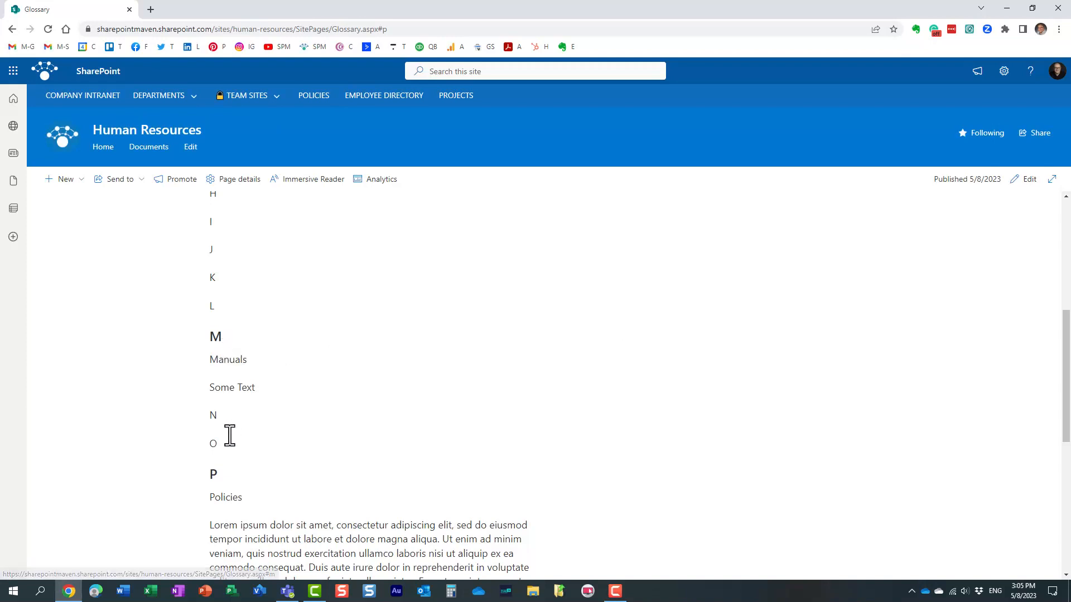
mouse_move(219, 488)
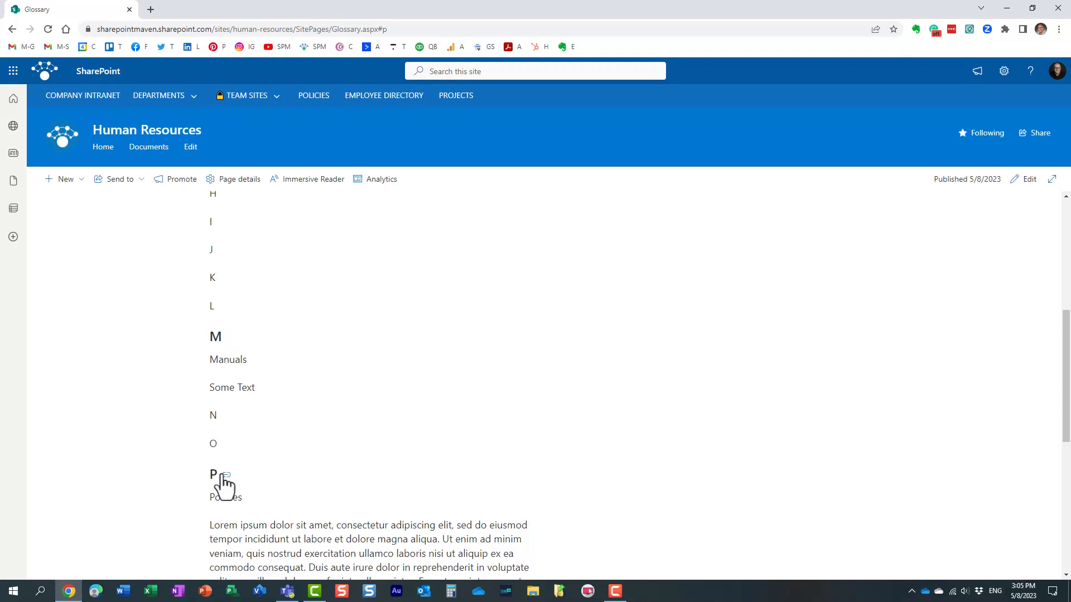
mouse_move(226, 337)
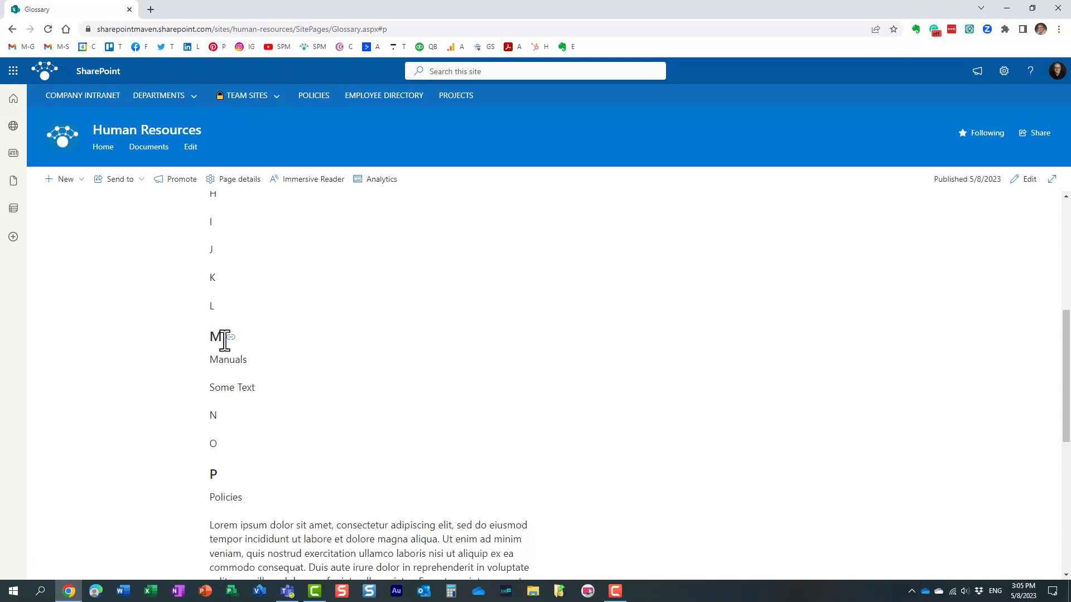
mouse_move(230, 344)
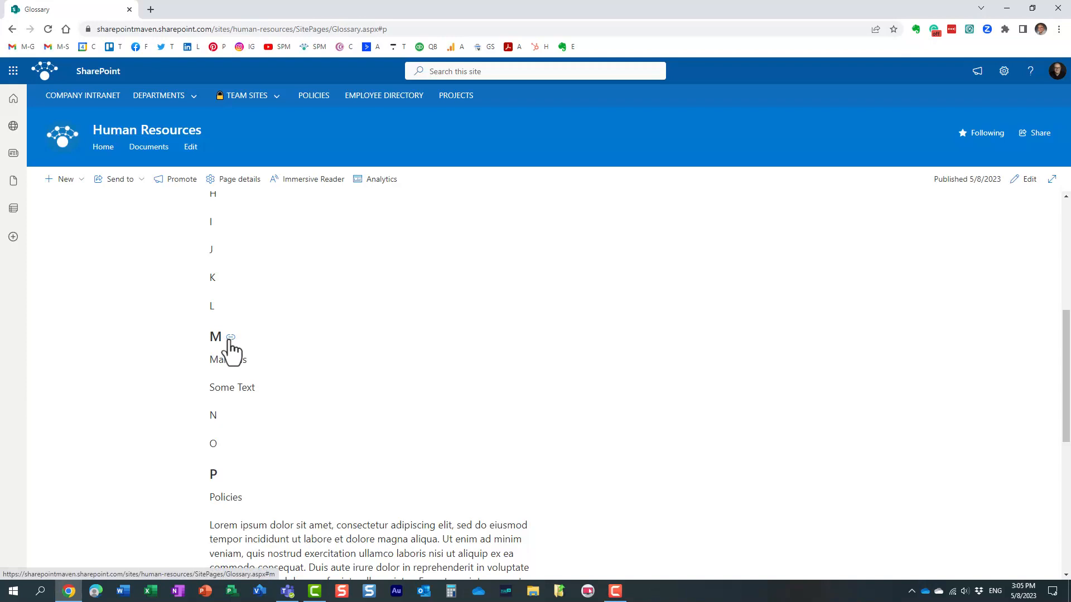
right_click(230, 337)
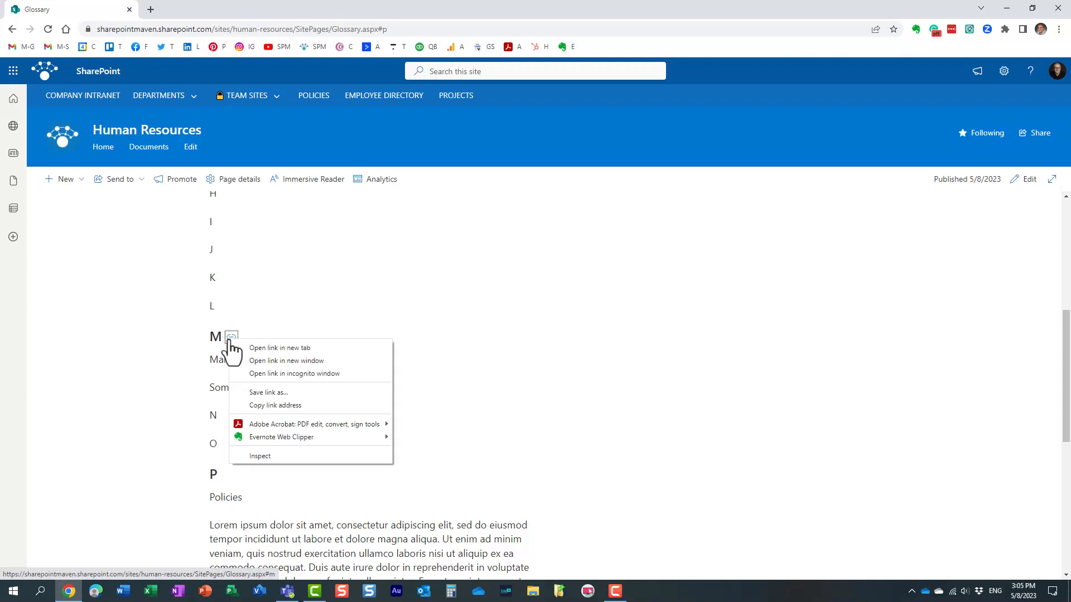
mouse_move(274, 406)
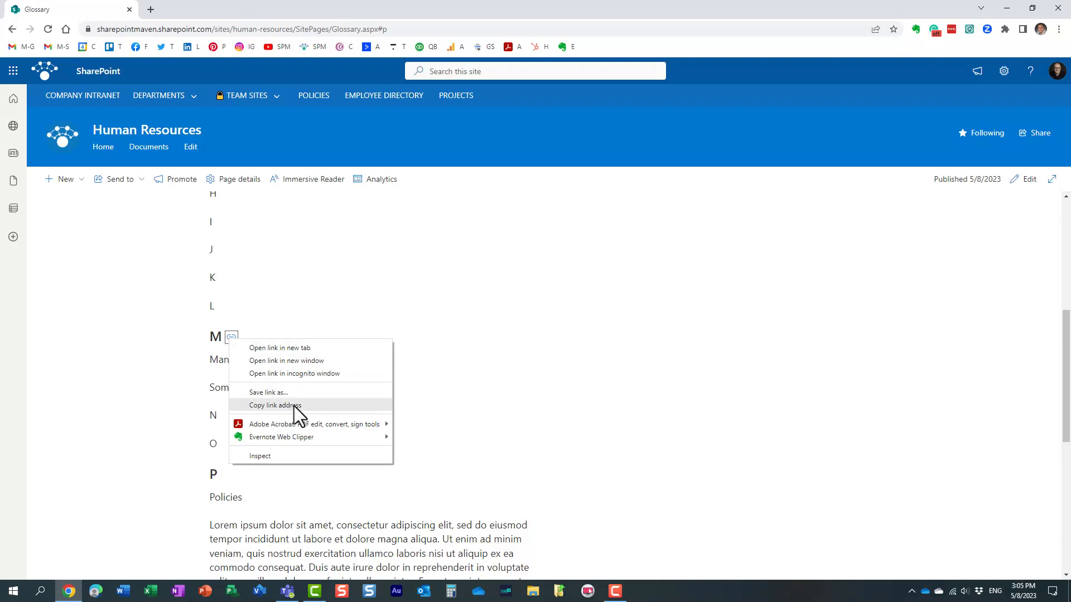
click(274, 405)
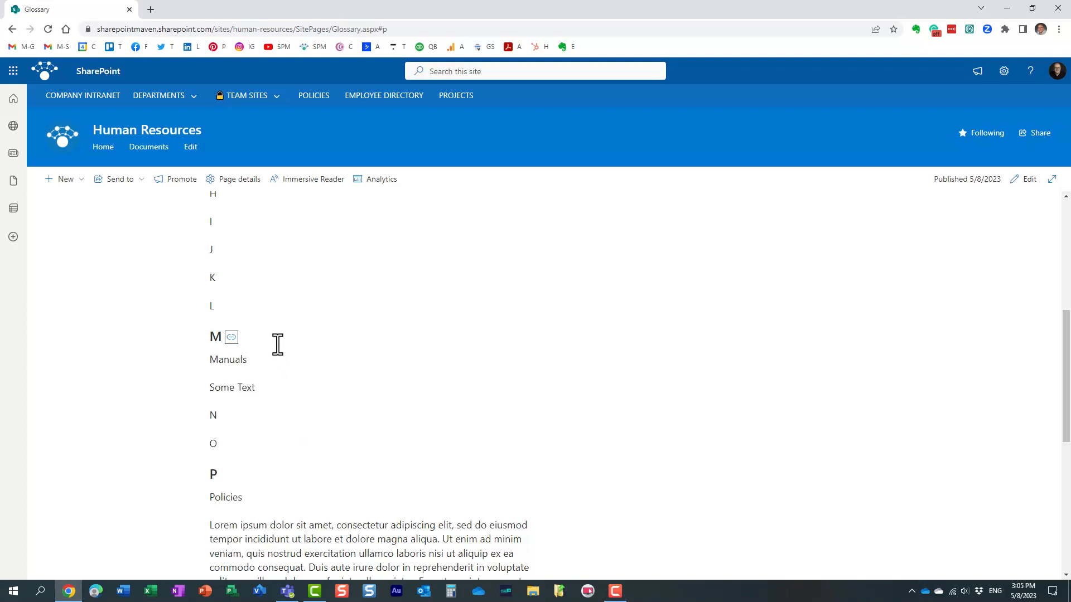
mouse_move(252, 395)
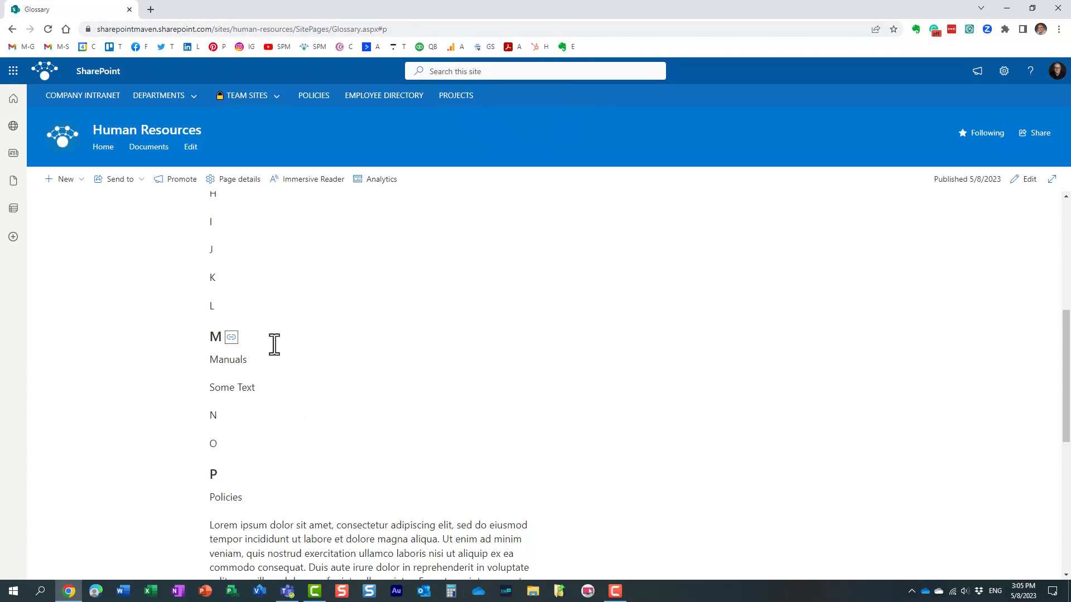
mouse_move(268, 351)
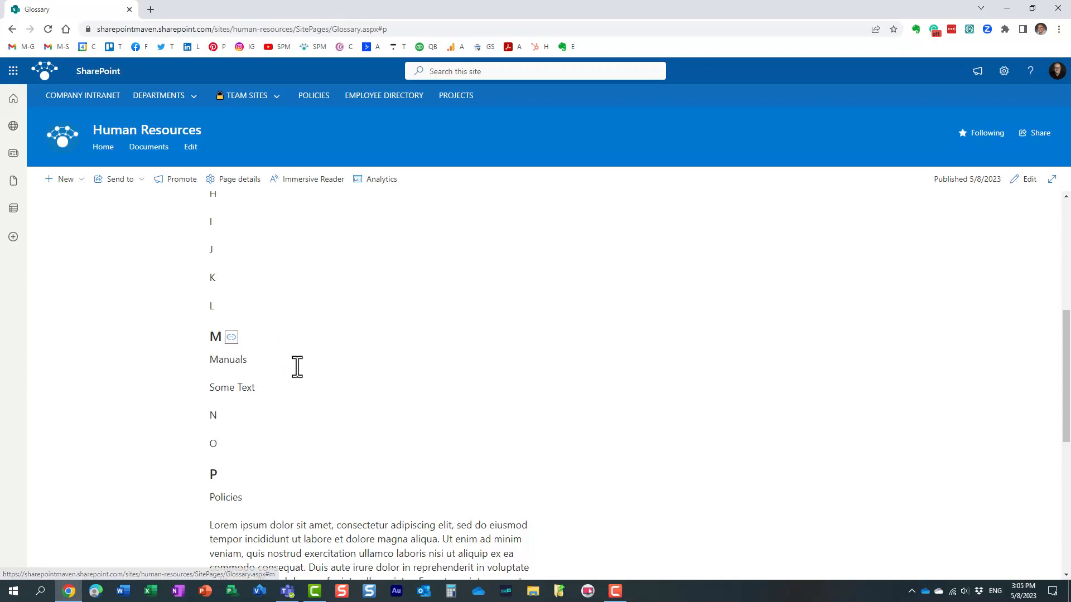
mouse_move(231, 337)
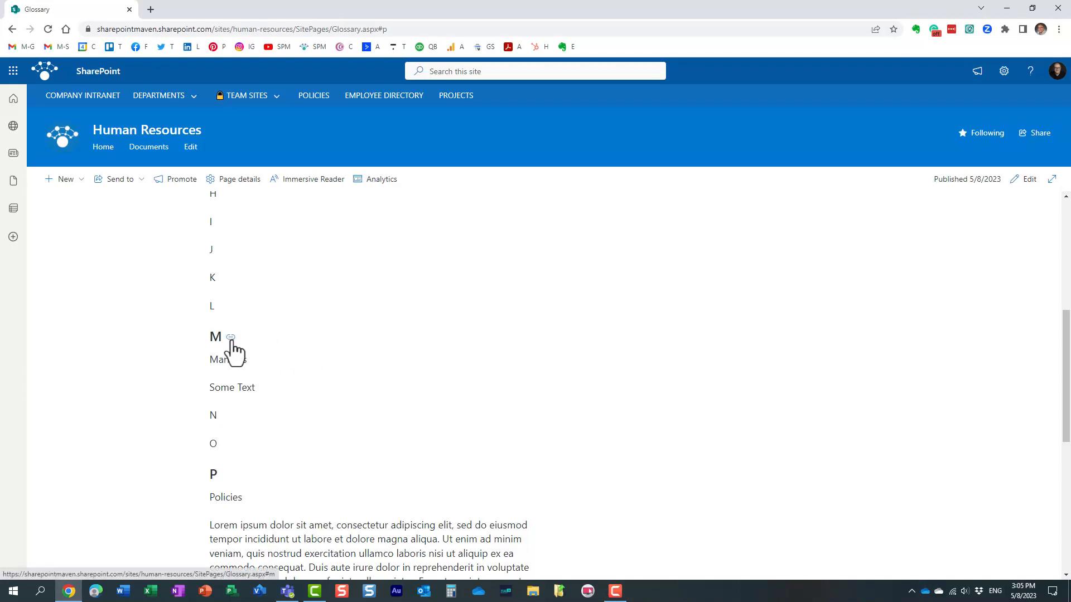
right_click(231, 337)
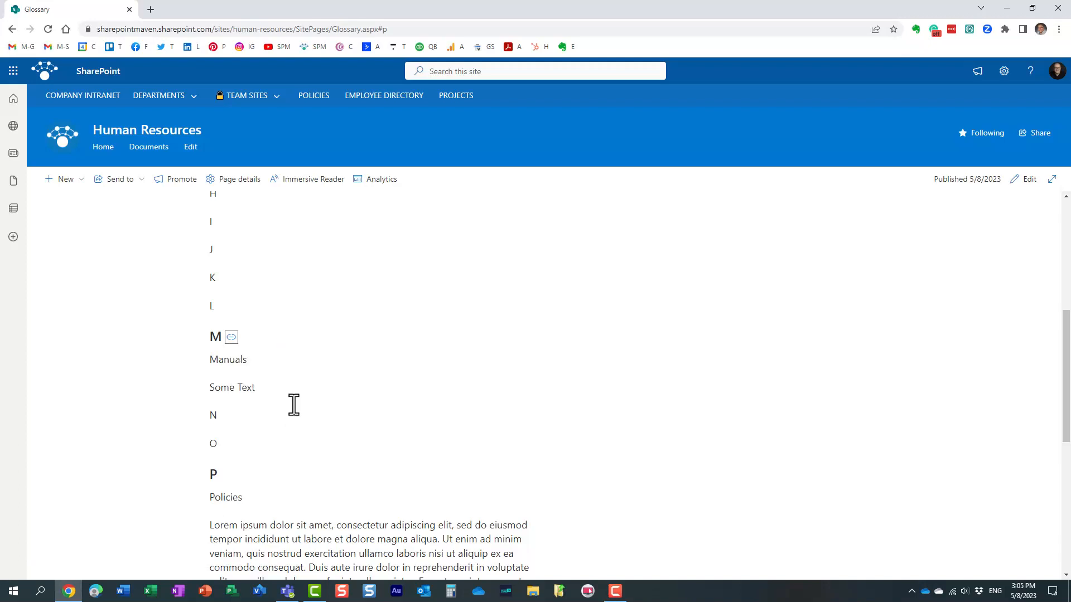
scroll(up, 3)
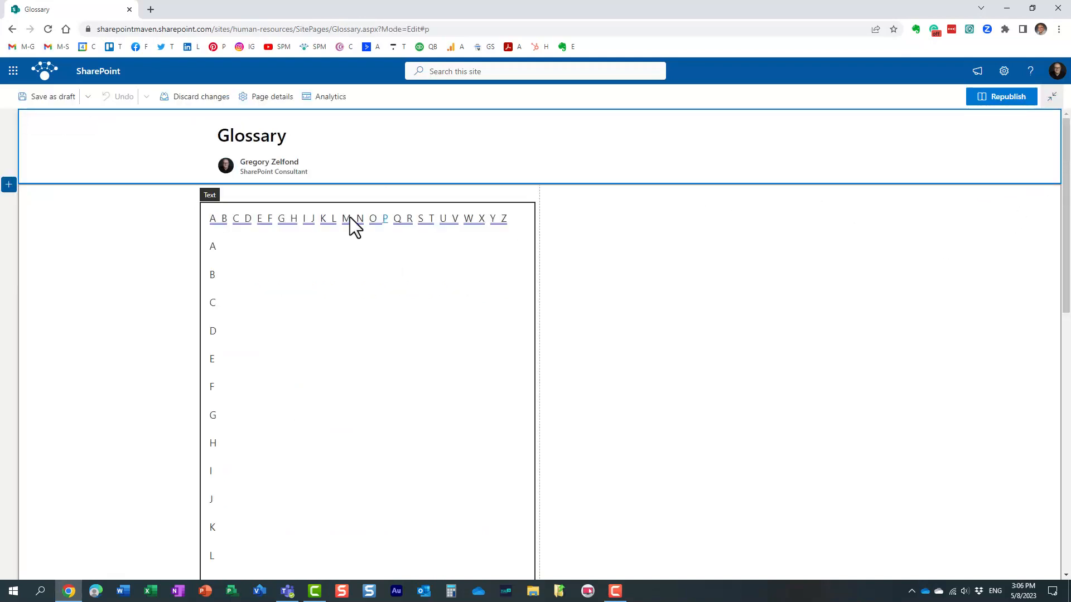
Select M in the A–Z bar and show the More styles formatting options
click(347, 219)
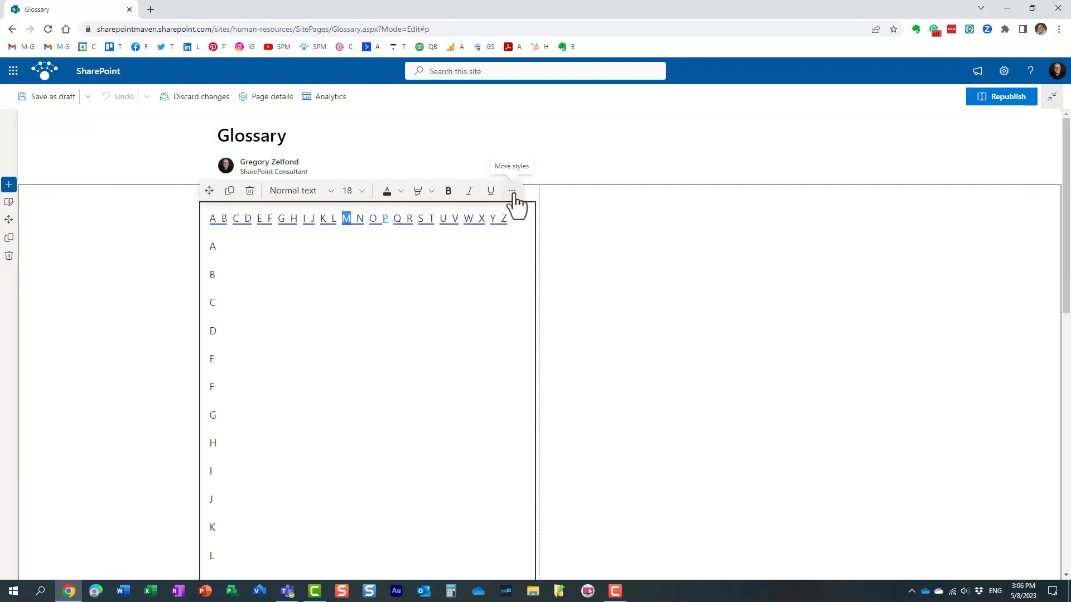
click(511, 191)
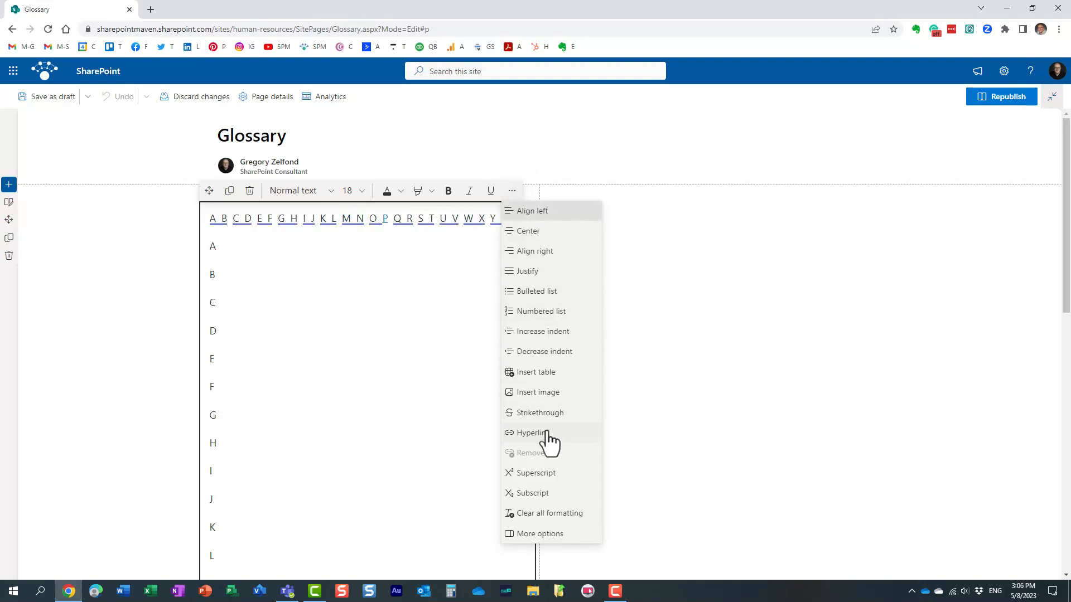
Hyperlink the A–Z bar's M to the #m anchor, save, and republish
click(534, 433)
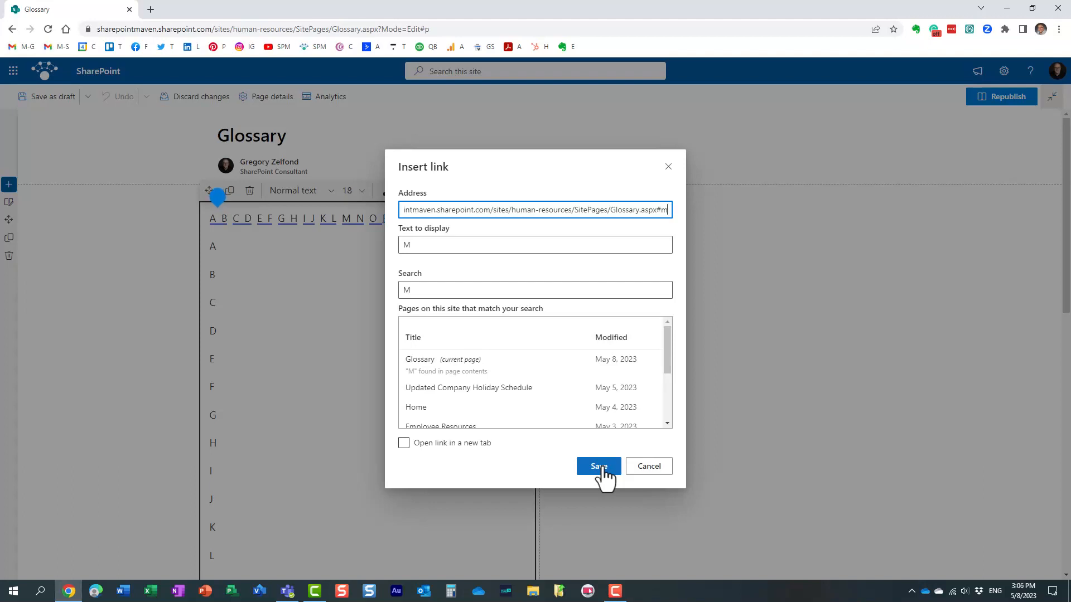
click(404, 443)
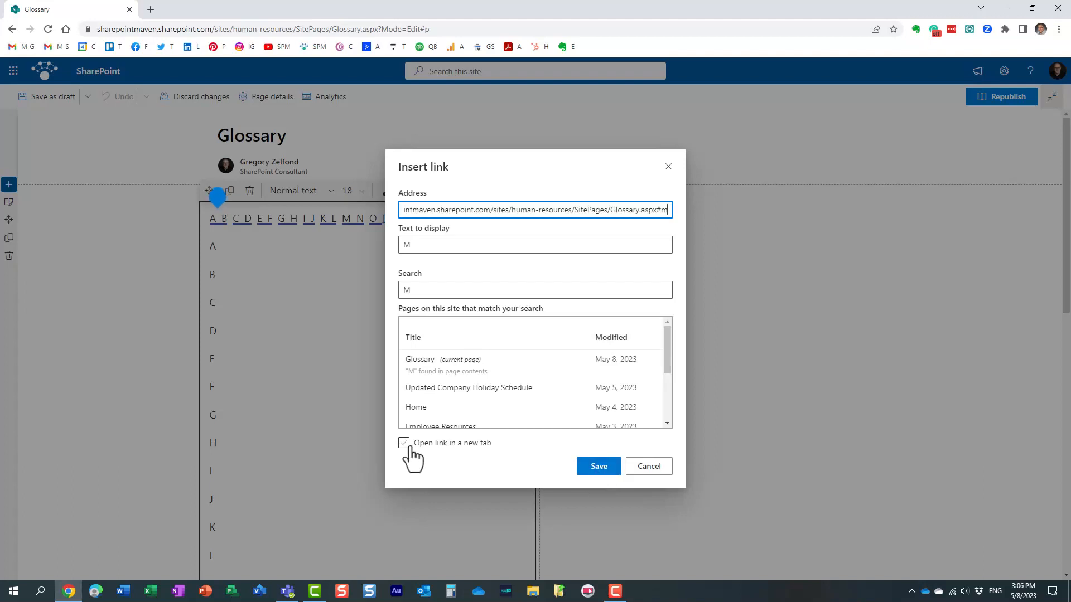
click(598, 466)
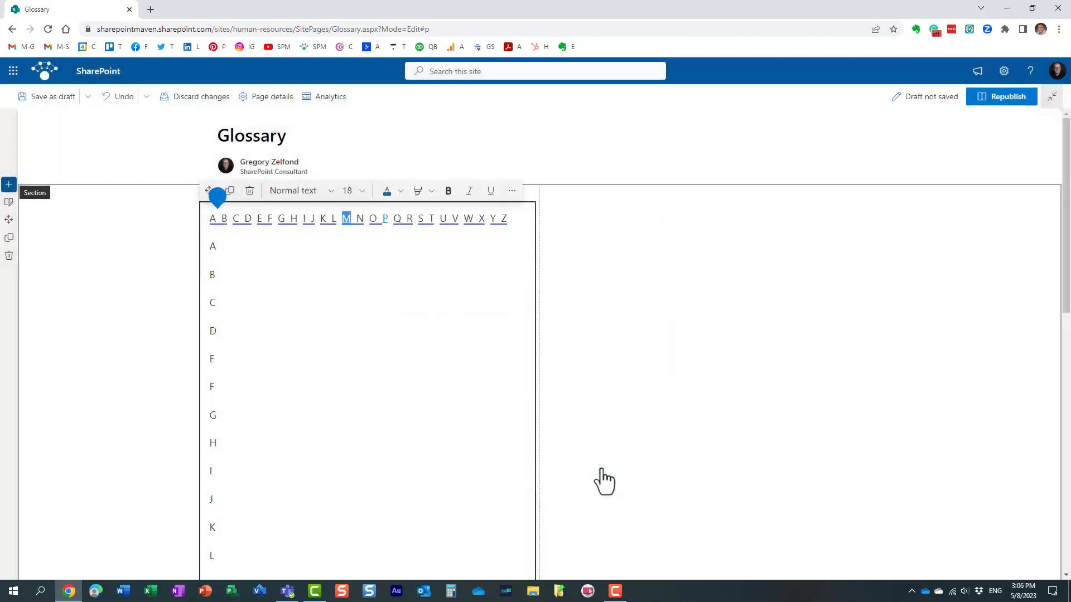
mouse_move(673, 362)
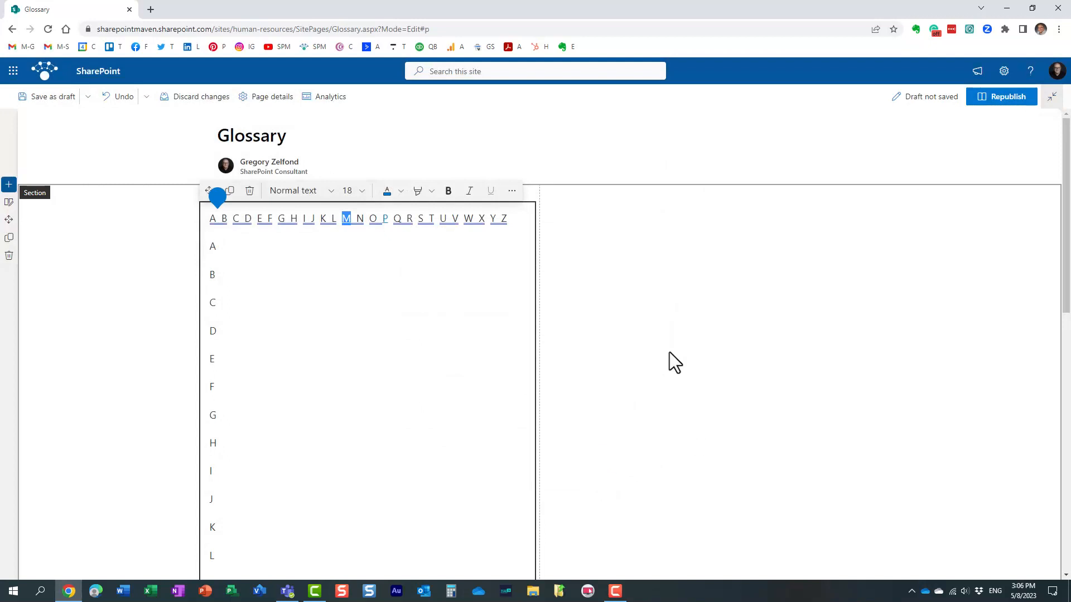
click(1001, 96)
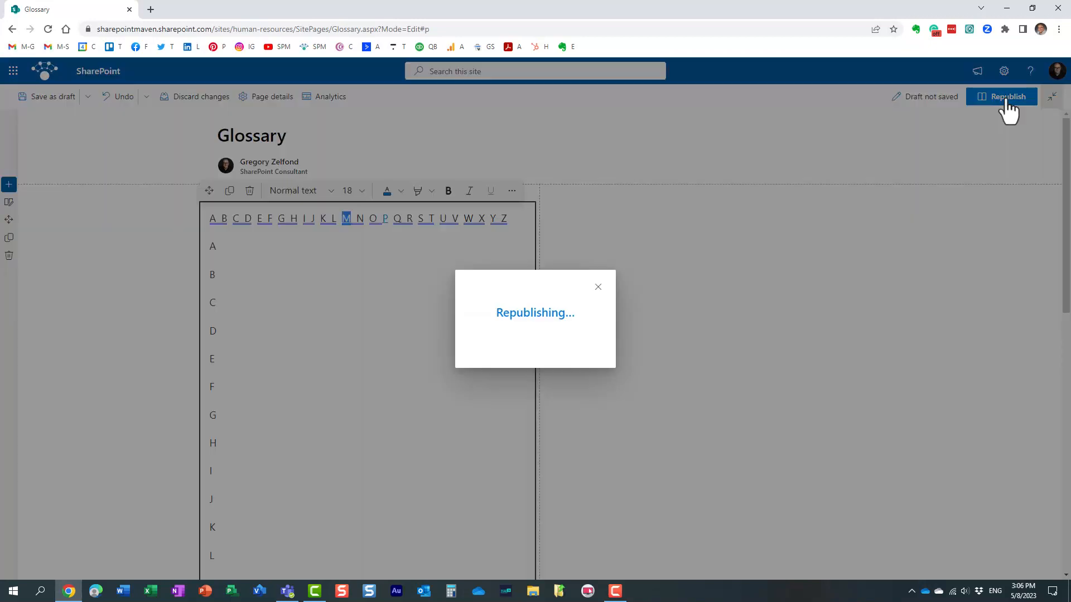
click(1001, 97)
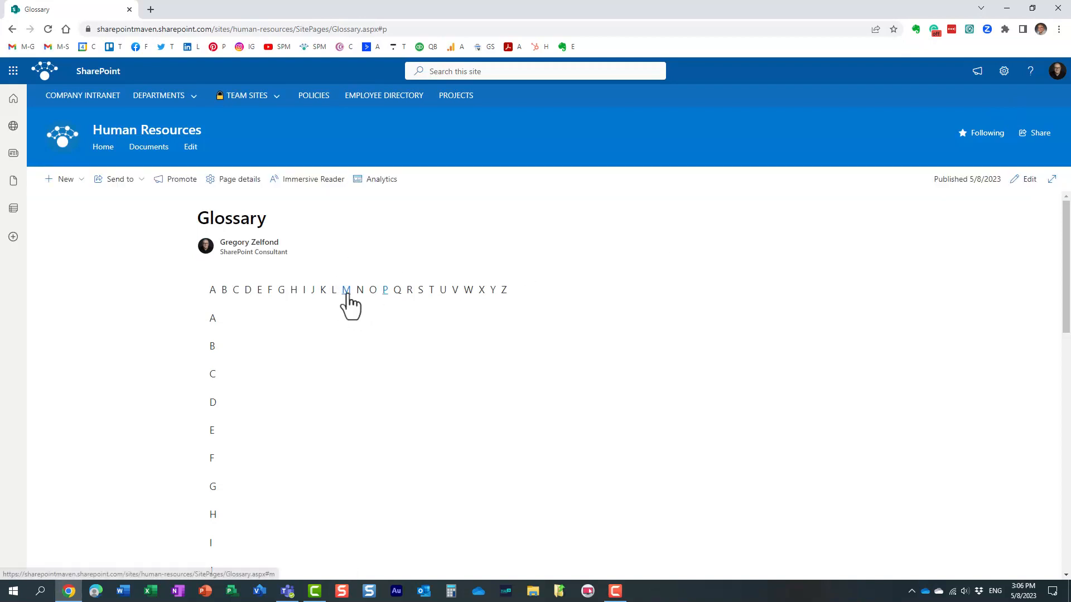
Follow the M link in the A–Z bar down to the M heading with Manuals
click(384, 290)
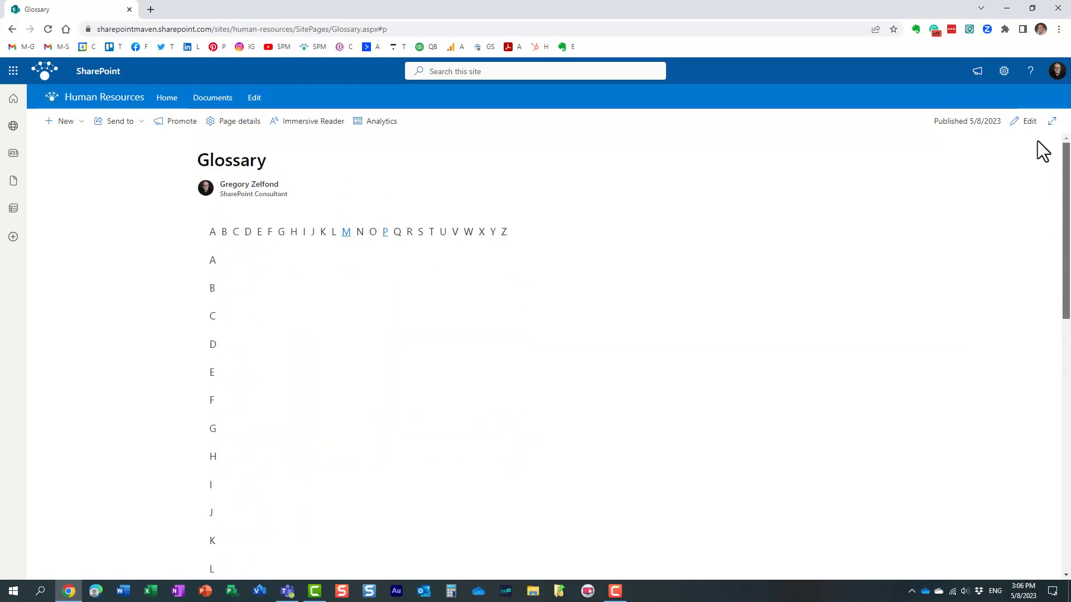
mouse_move(347, 232)
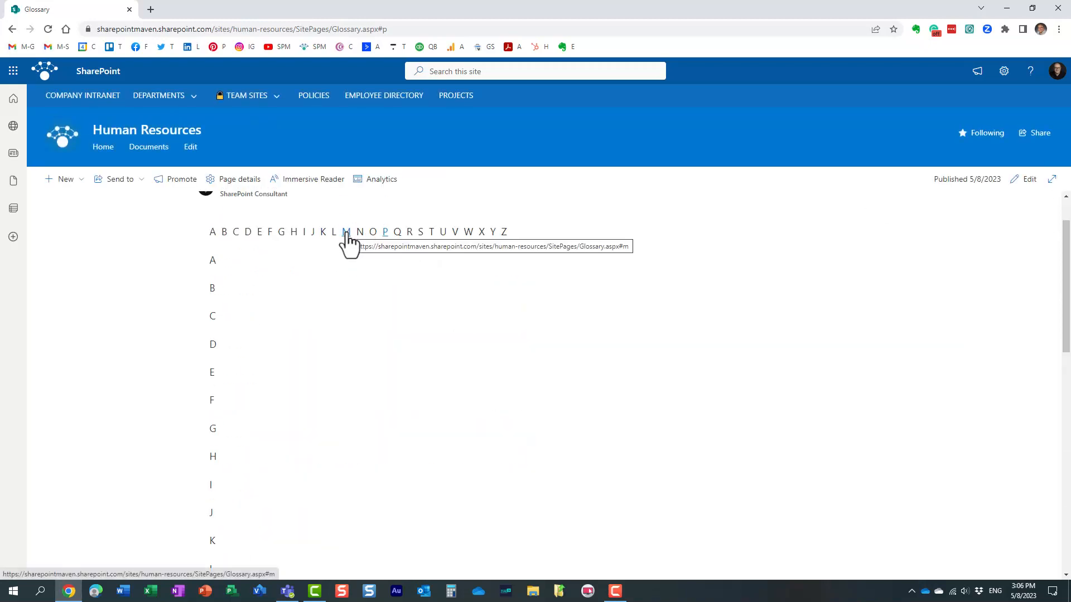
click(346, 232)
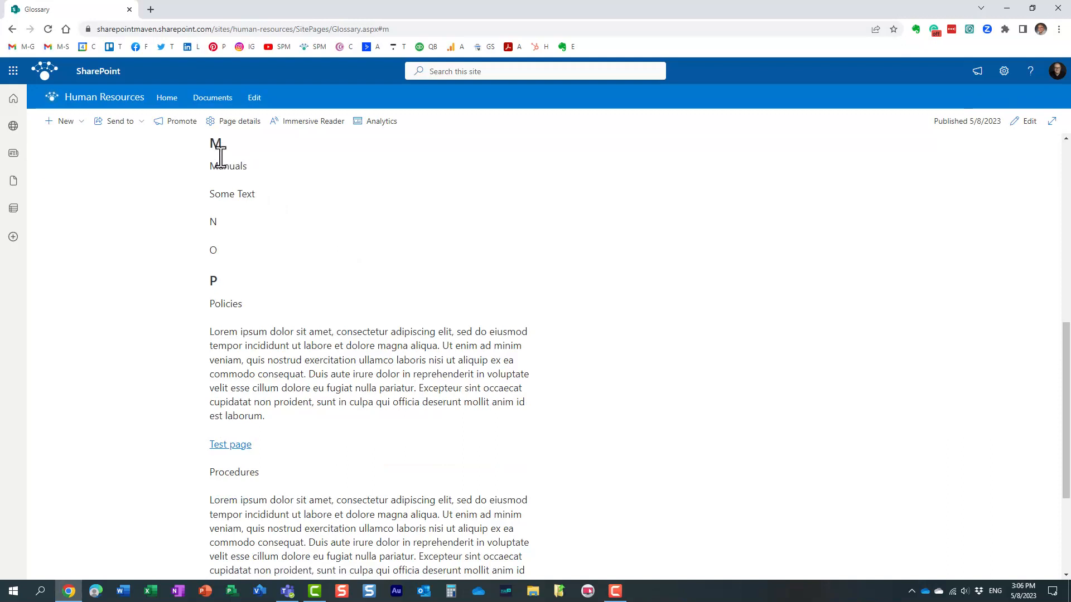
mouse_move(228, 174)
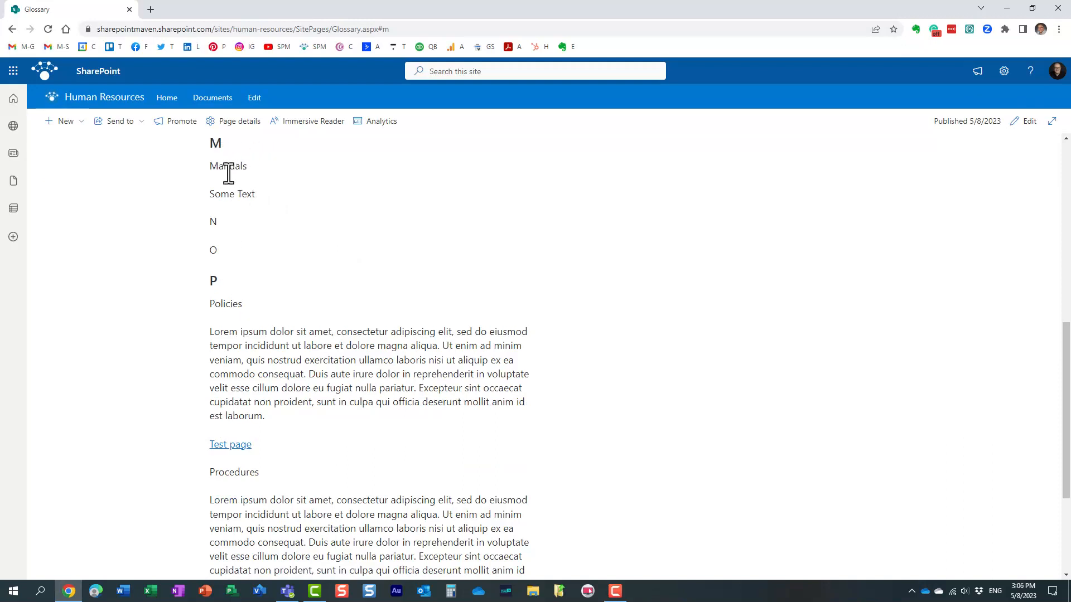
mouse_move(1017, 351)
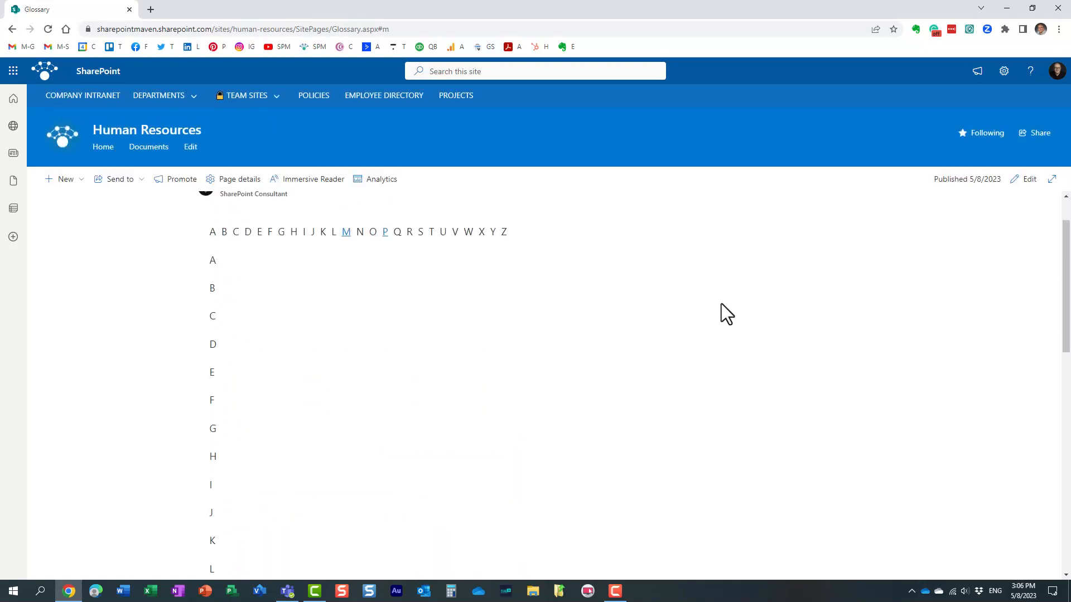
mouse_move(667, 264)
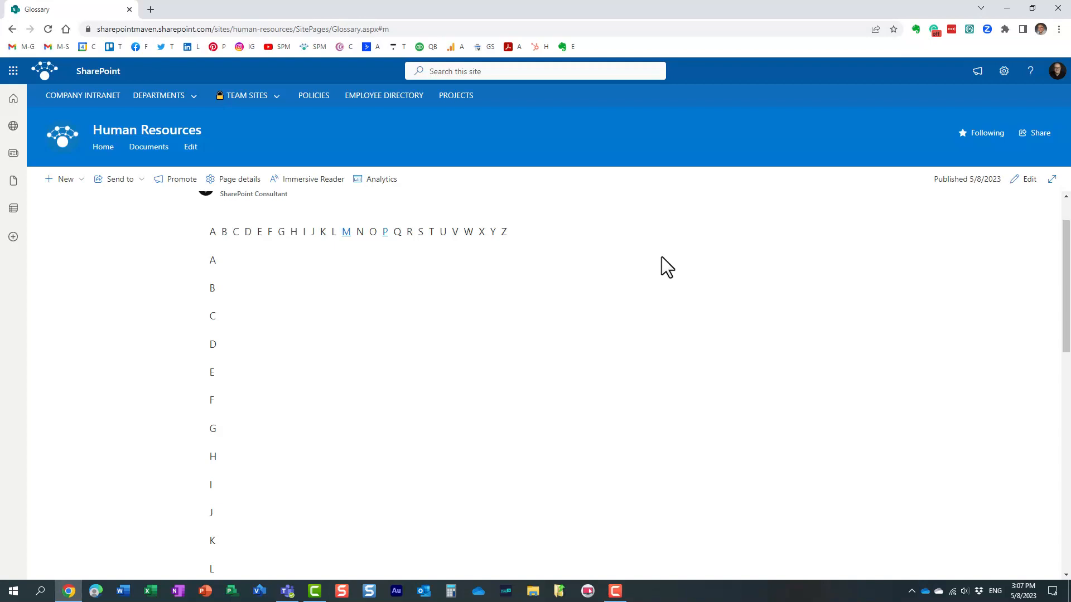
mouse_move(586, 298)
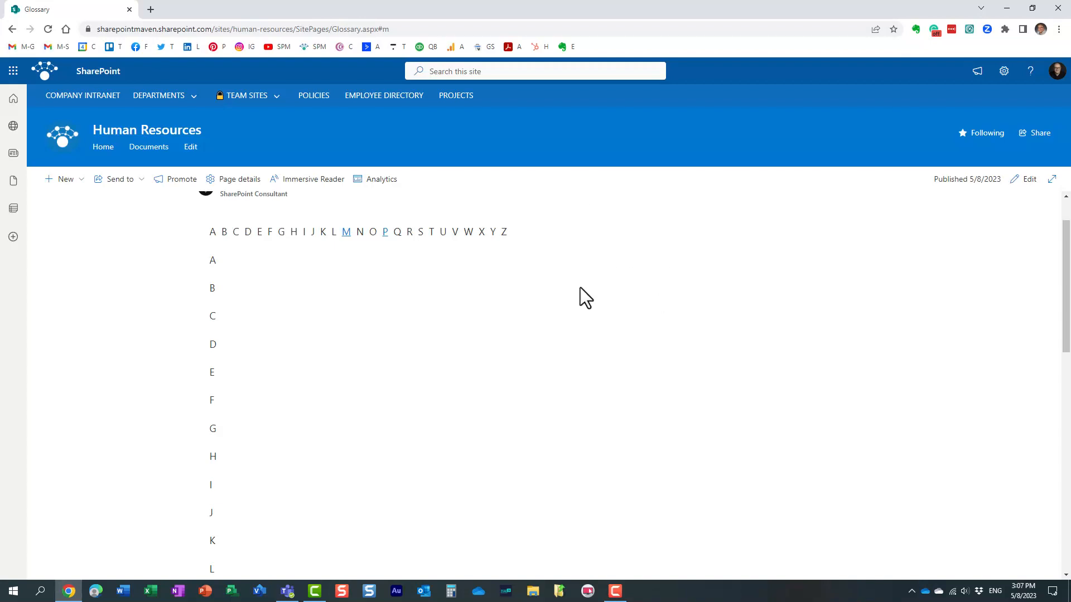